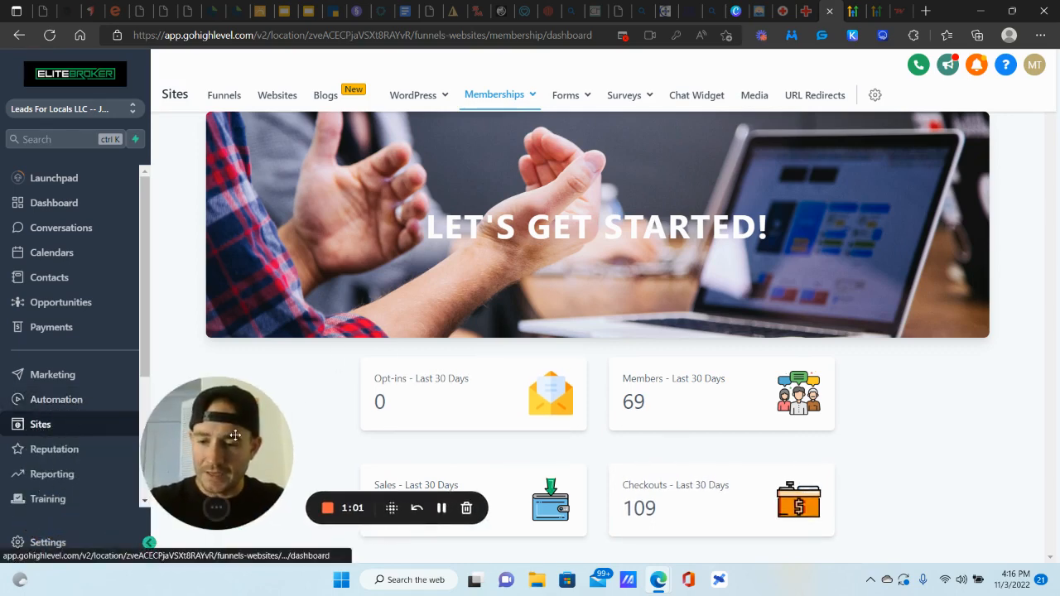
Step: Go to the membership Offers page through the Memberships dropdown
left_click(495, 94)
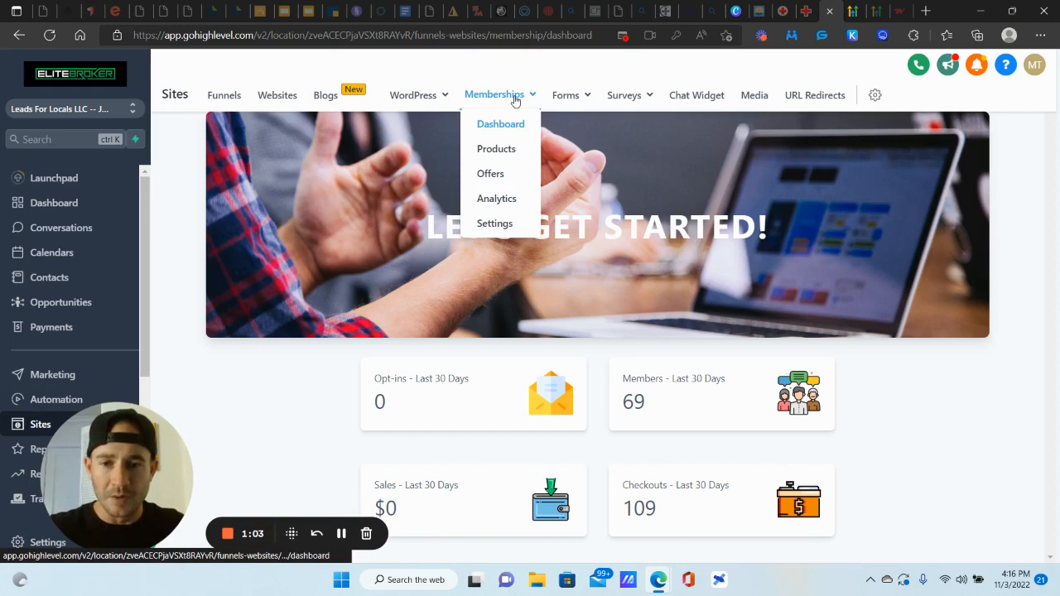
left_click(490, 173)
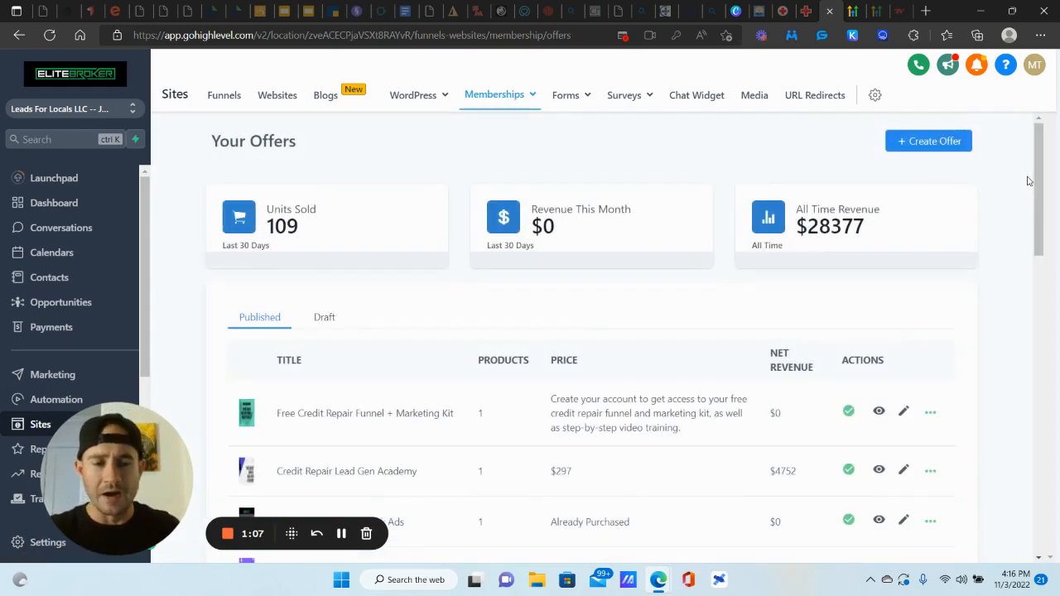
mouse_move(984, 165)
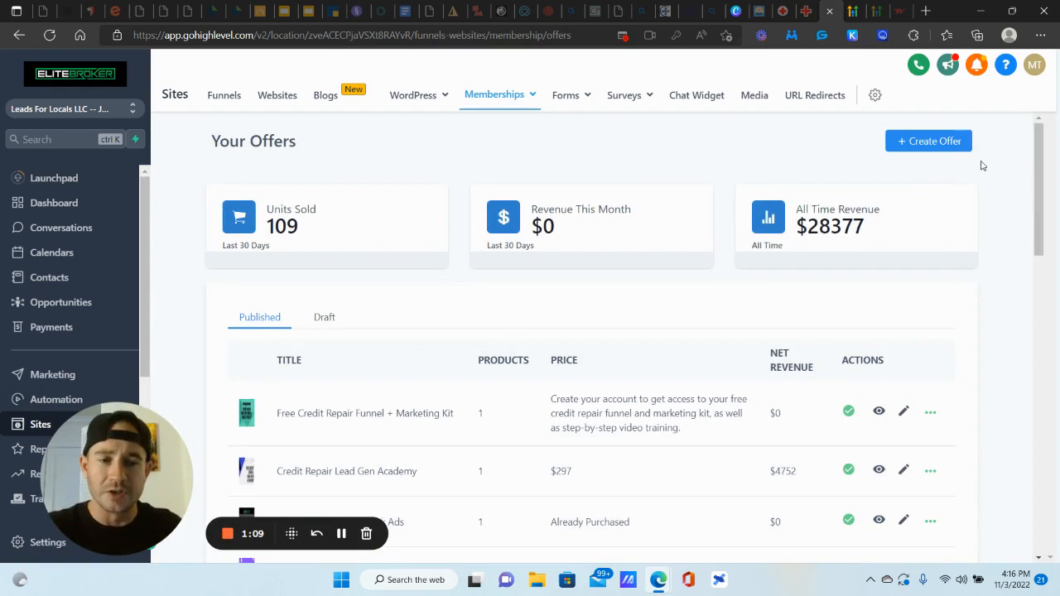
scroll("down", 3)
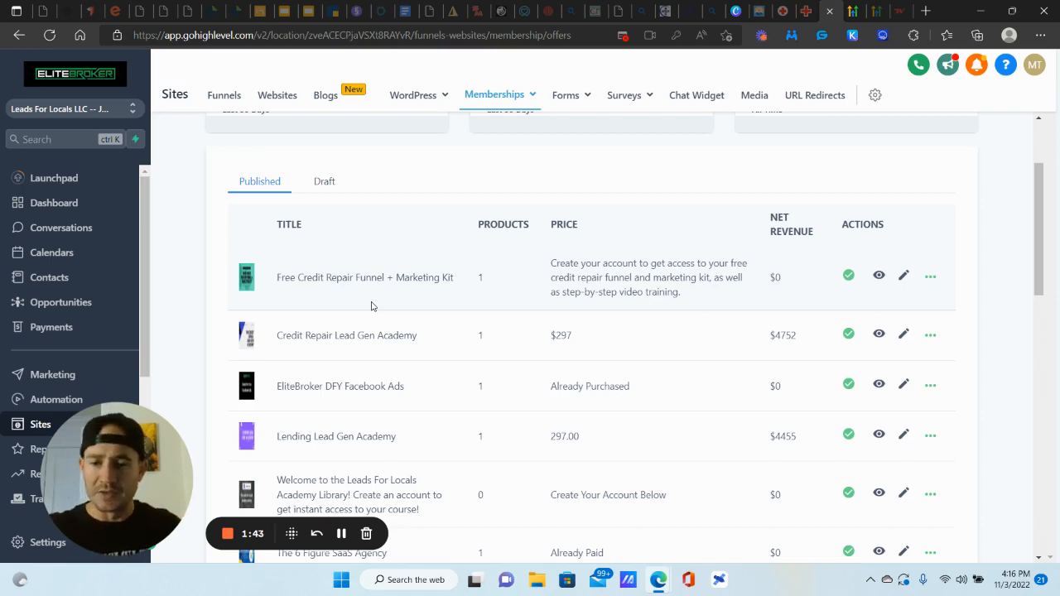
mouse_move(418, 201)
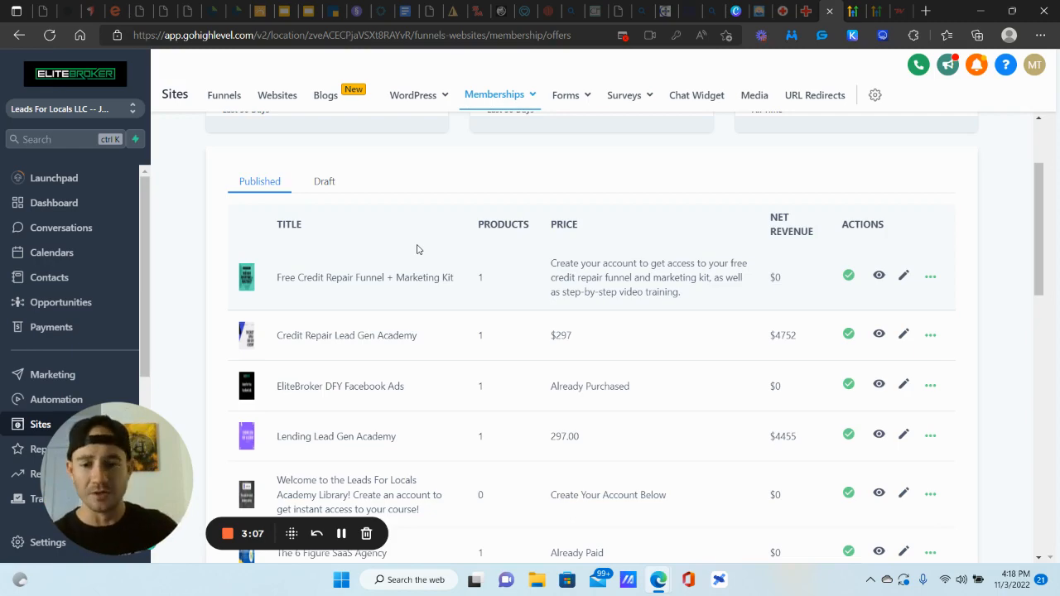
scroll("down", 3)
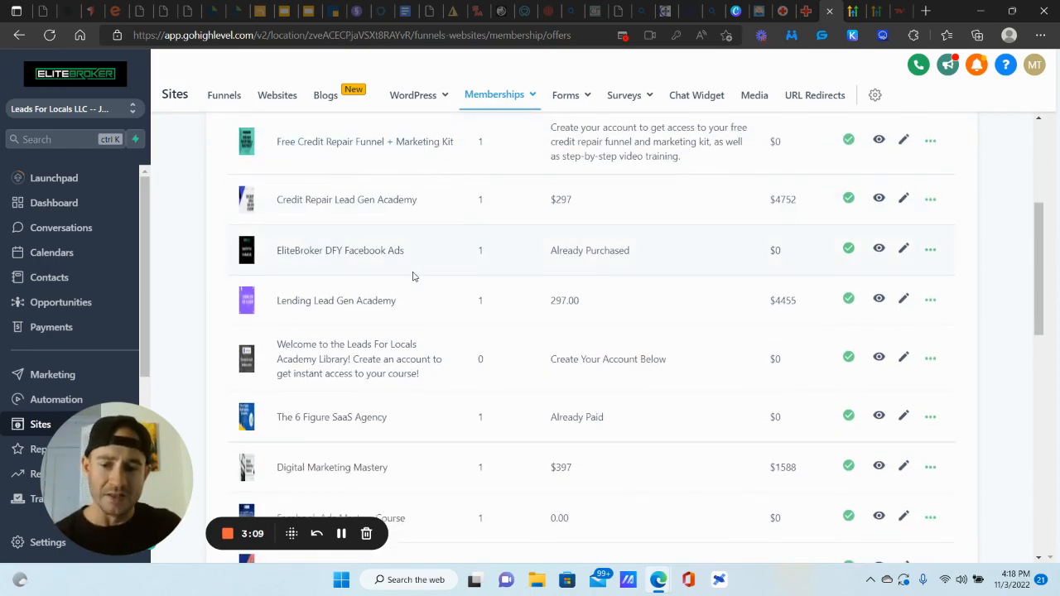
scroll("down", 3)
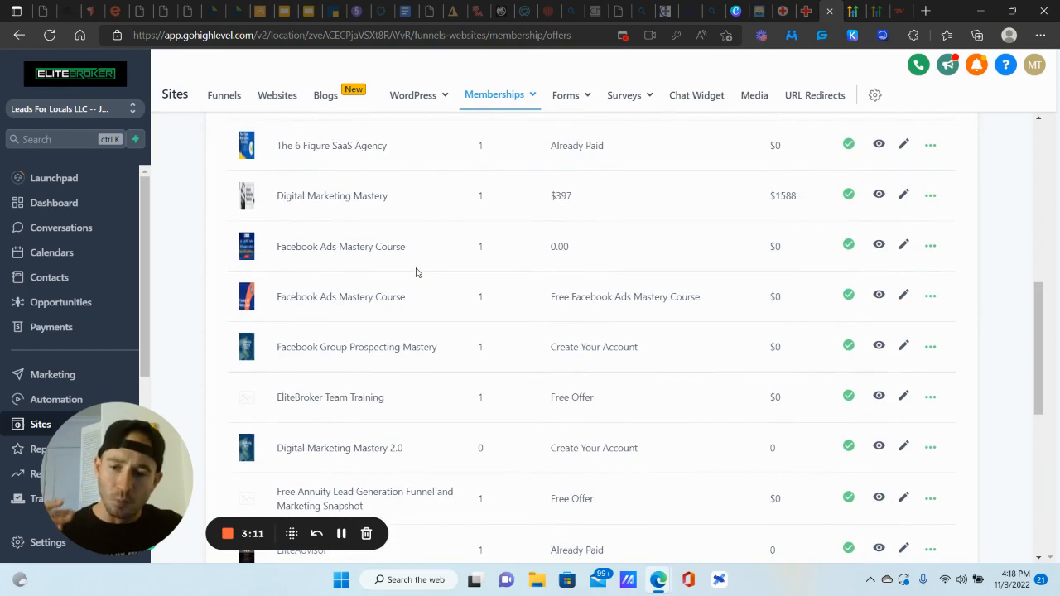
scroll("down", 3)
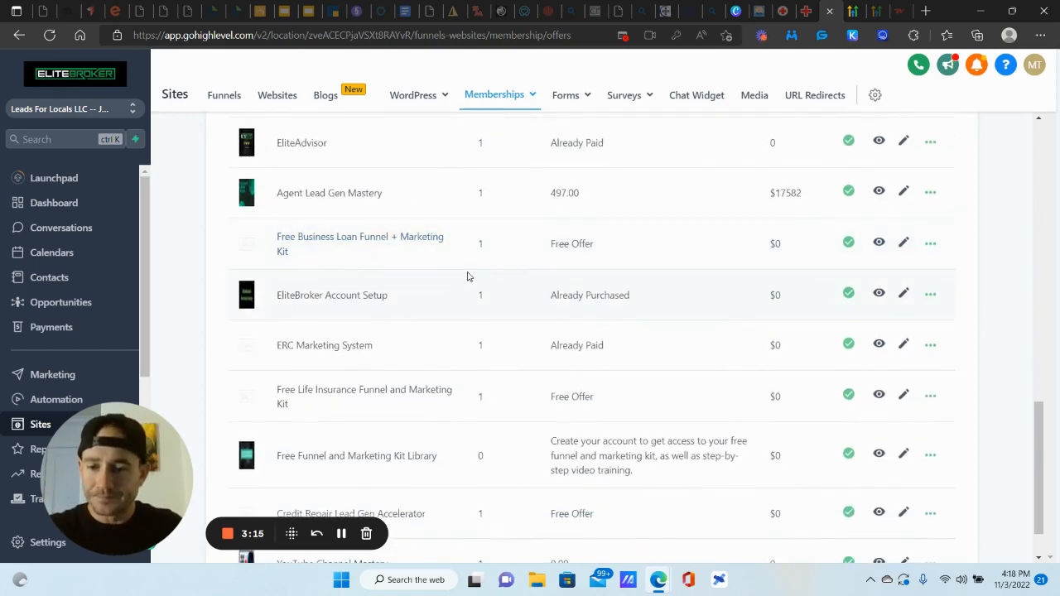
scroll("down", 3)
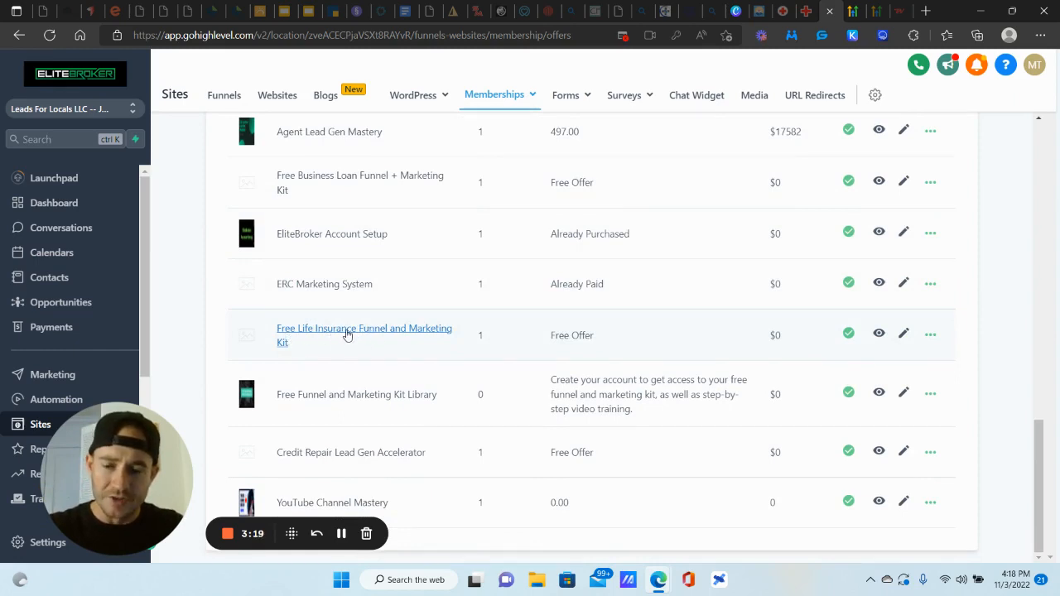
mouse_move(388, 334)
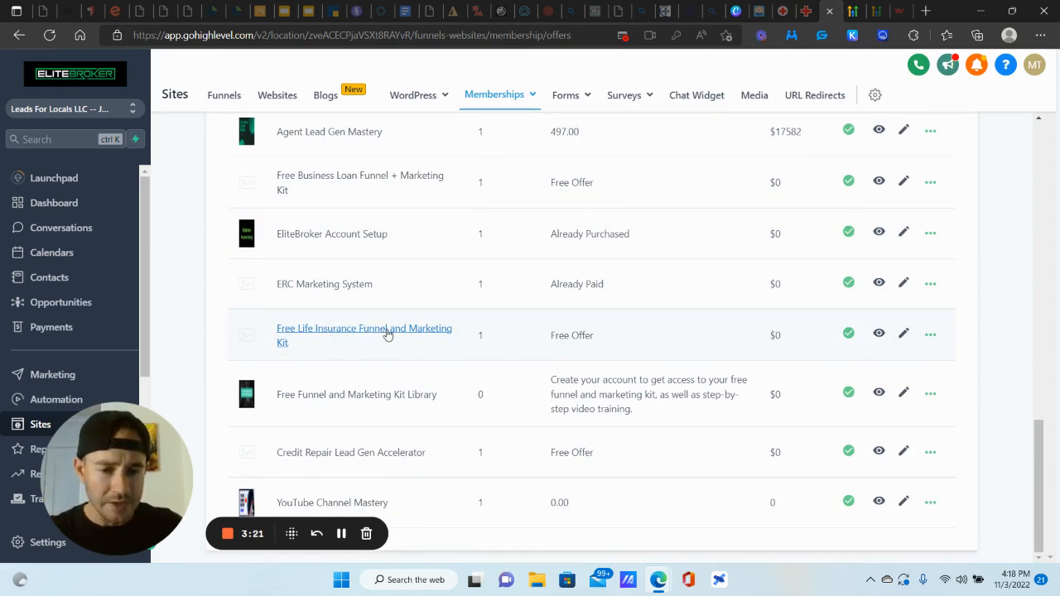
Step: Open the Free Life Insurance Funnel and Marketing Kit offer, then cancel the Select Upsell dialog
left_click(364, 335)
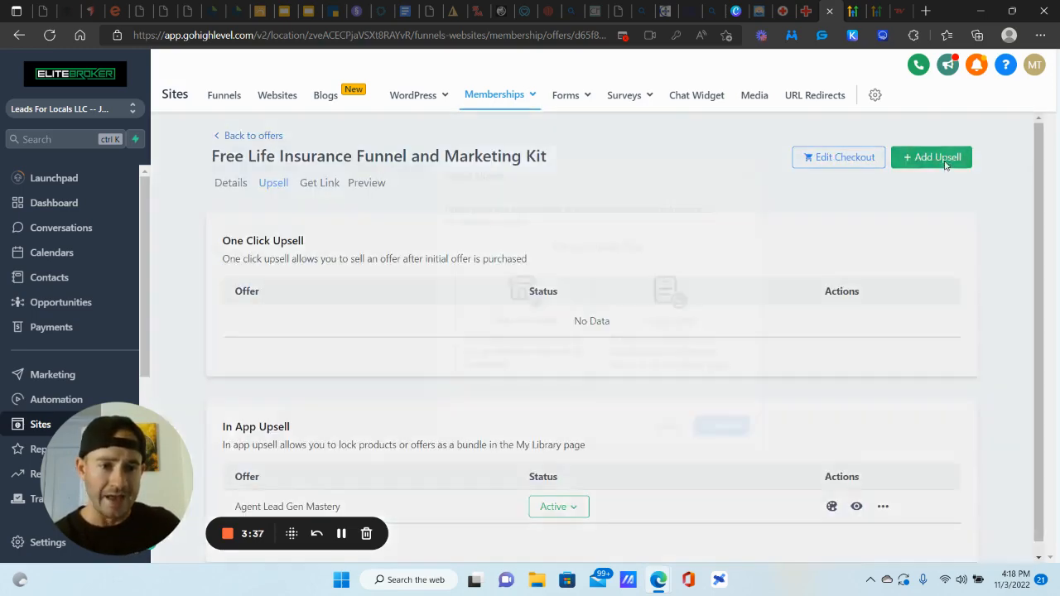
left_click(931, 156)
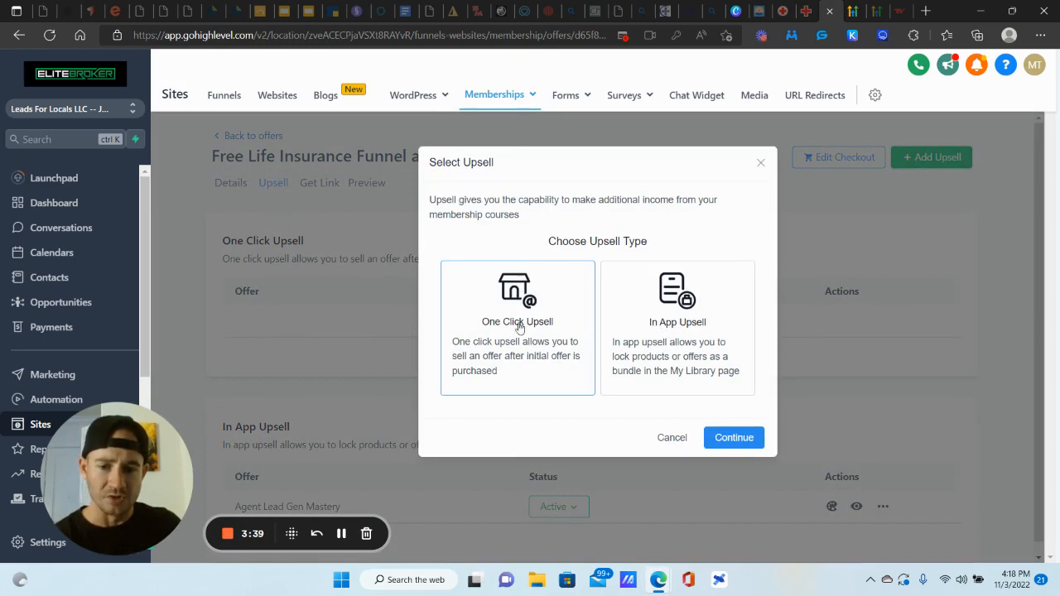
mouse_move(538, 331)
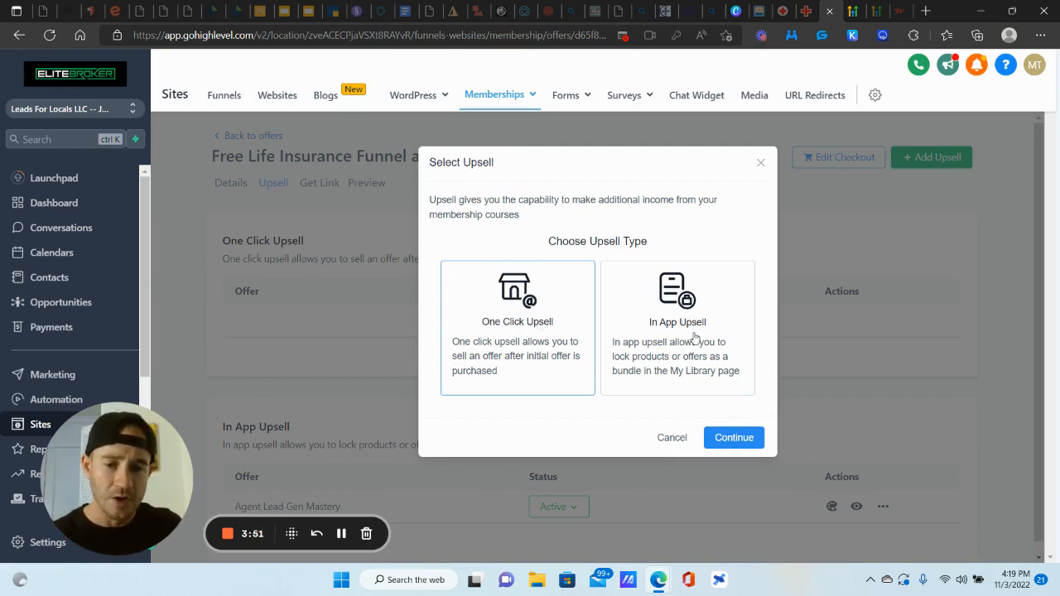
mouse_move(710, 362)
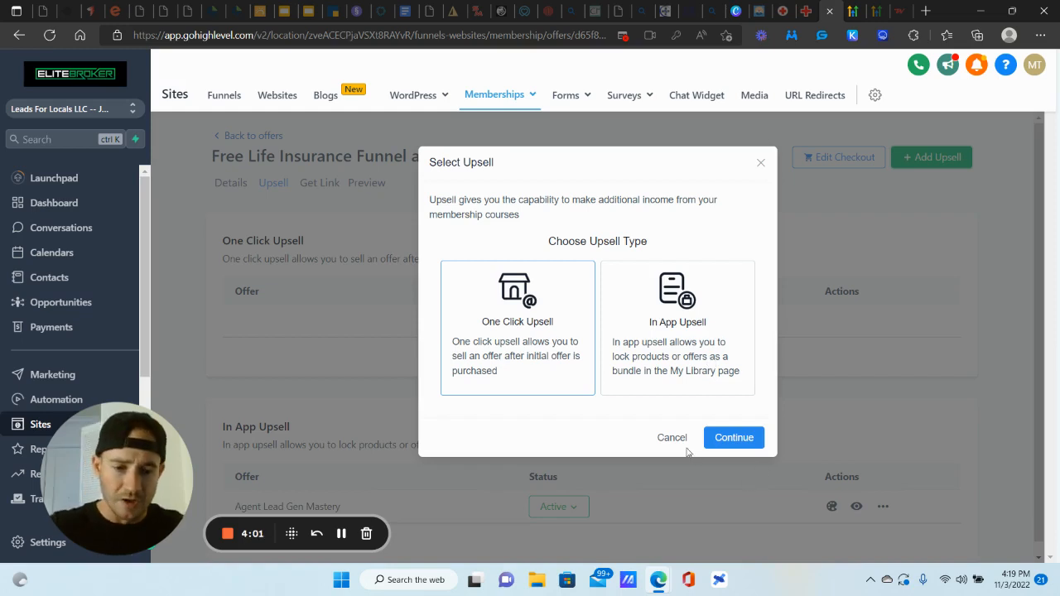
left_click(672, 437)
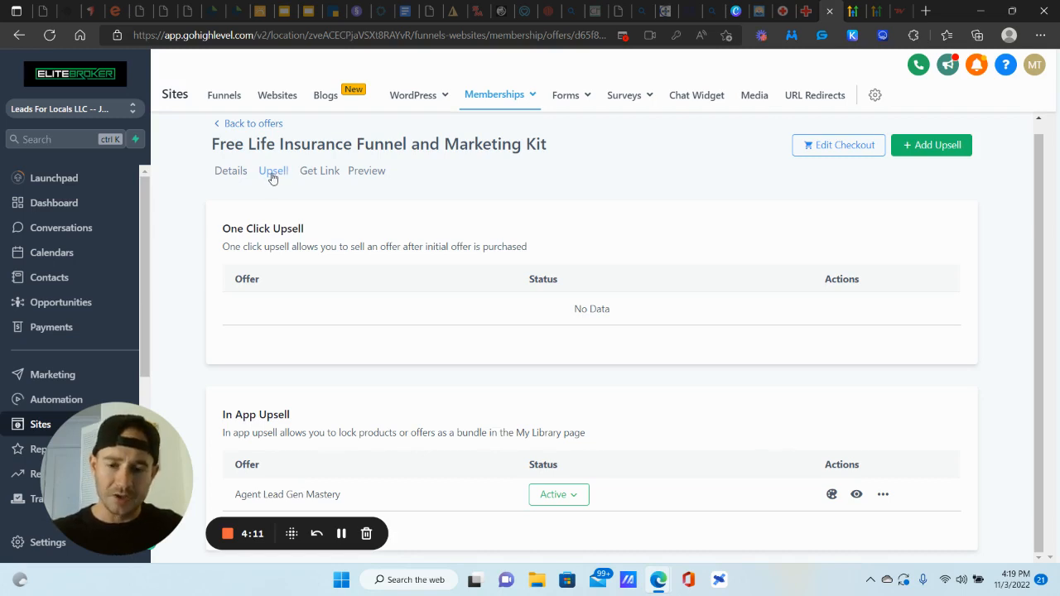
Step: Add Facebook Ads Mastery Course to this offer as an in-app upsell
left_click(931, 145)
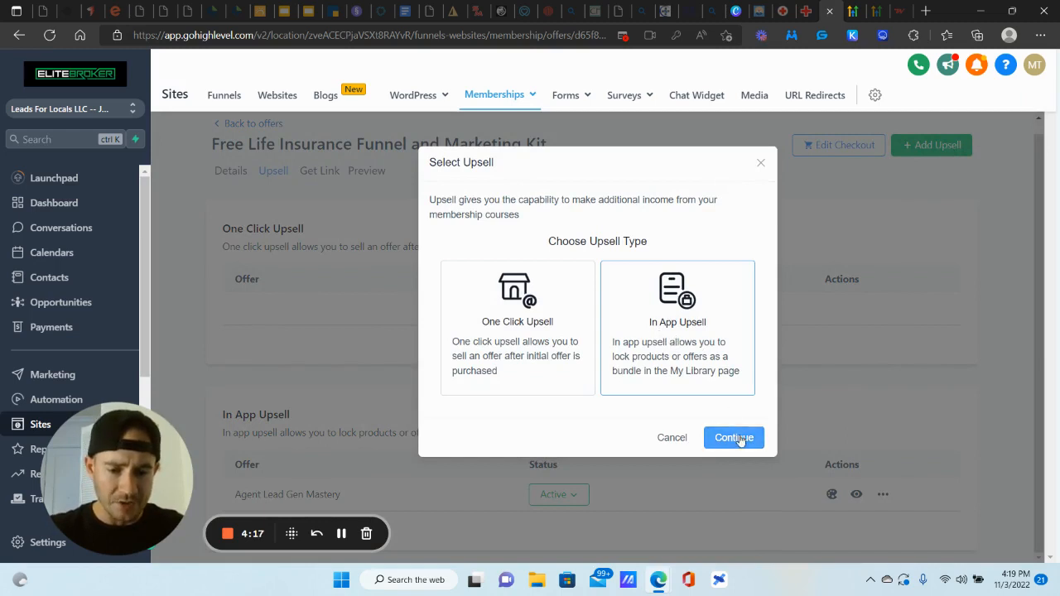
left_click(733, 438)
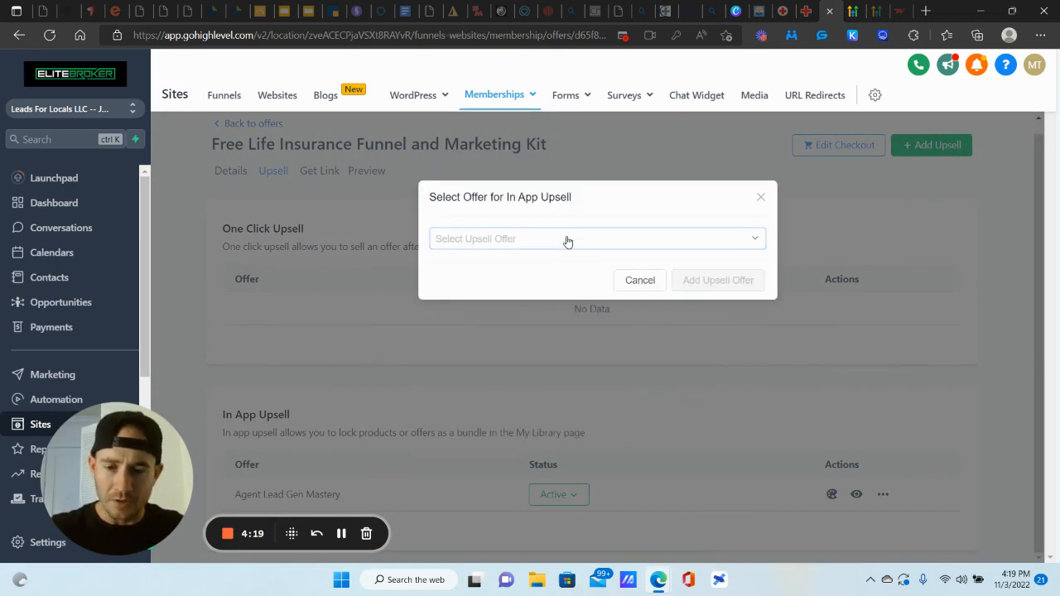
left_click(569, 239)
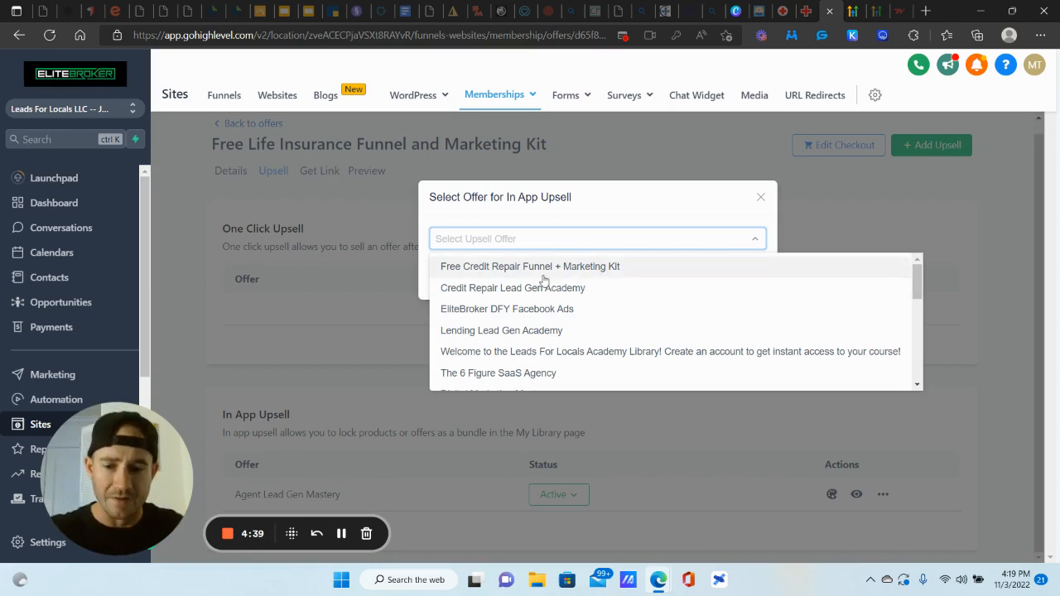
mouse_move(526, 313)
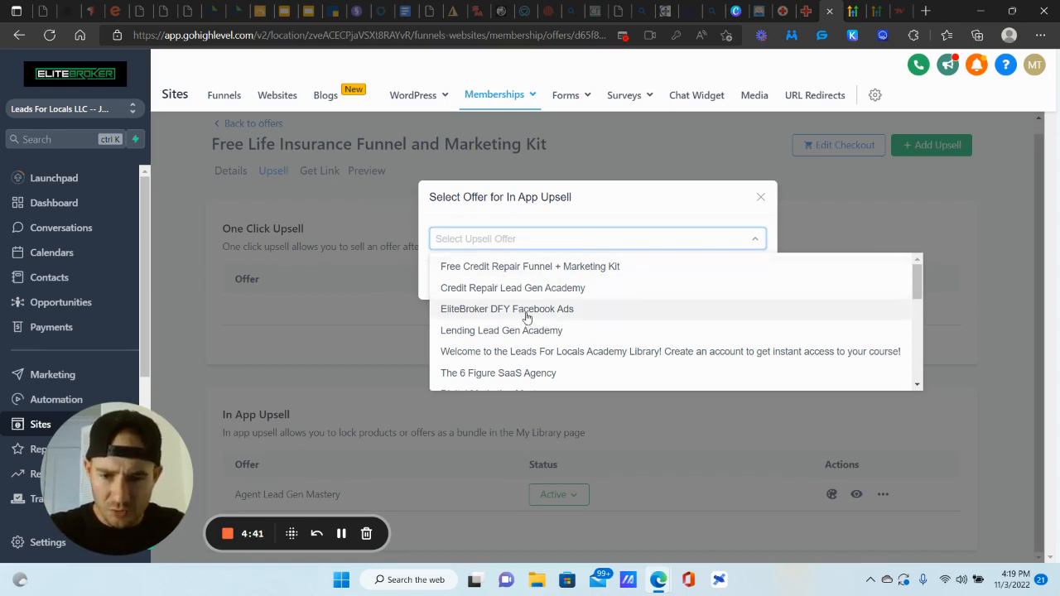
scroll("down", 3)
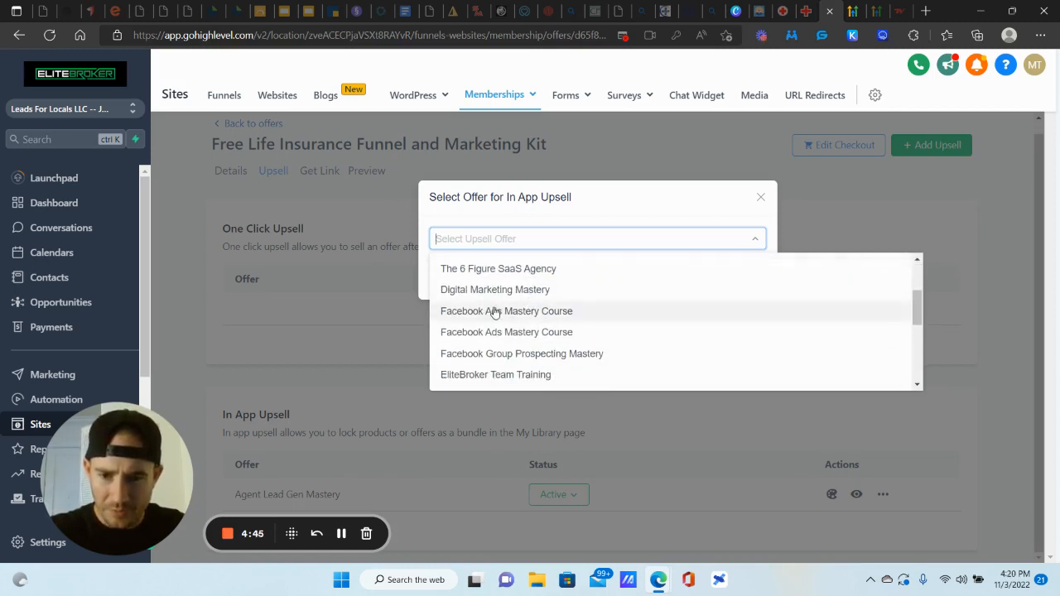
left_click(506, 332)
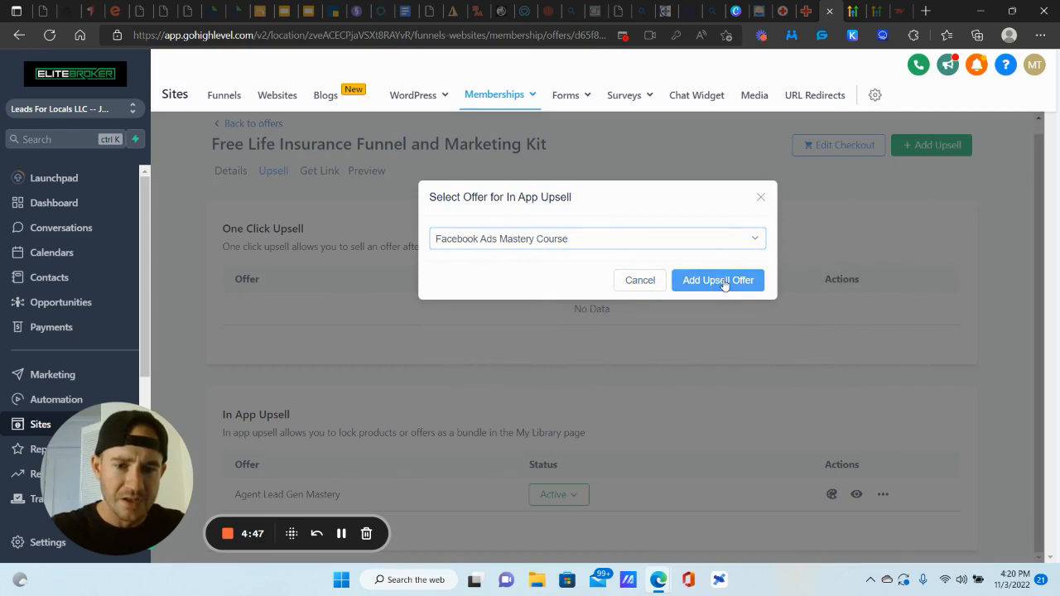
left_click(718, 280)
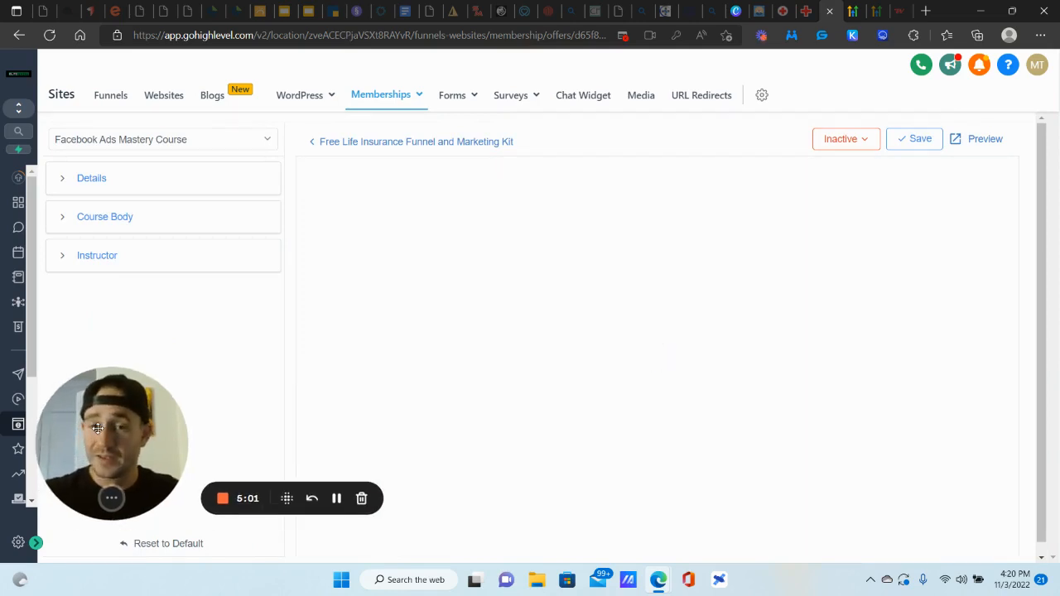
left_click_drag(112, 443, 324, 400)
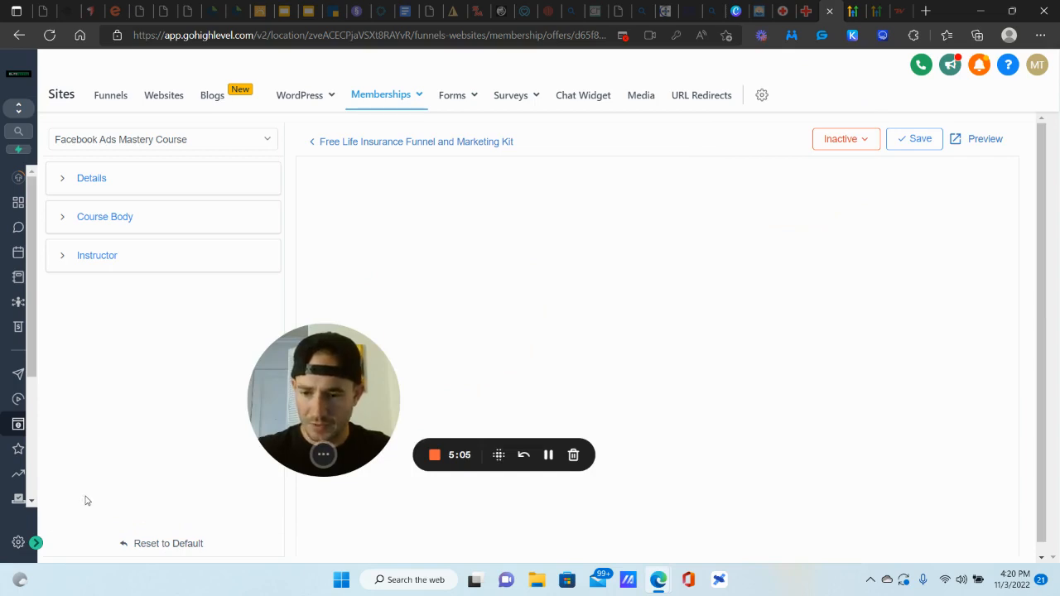
left_click_drag(323, 400, 106, 469)
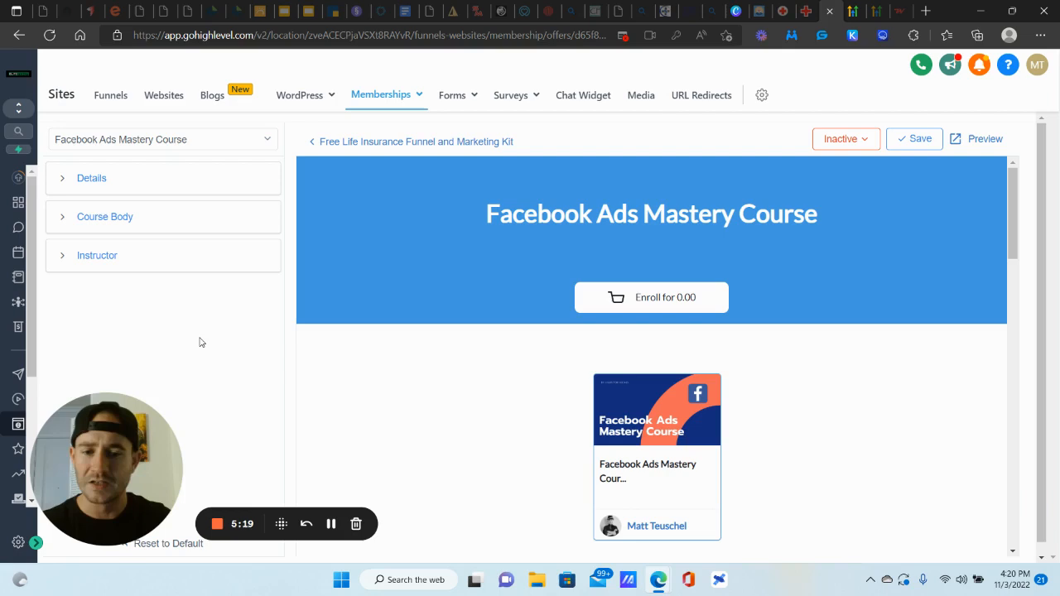
mouse_move(249, 281)
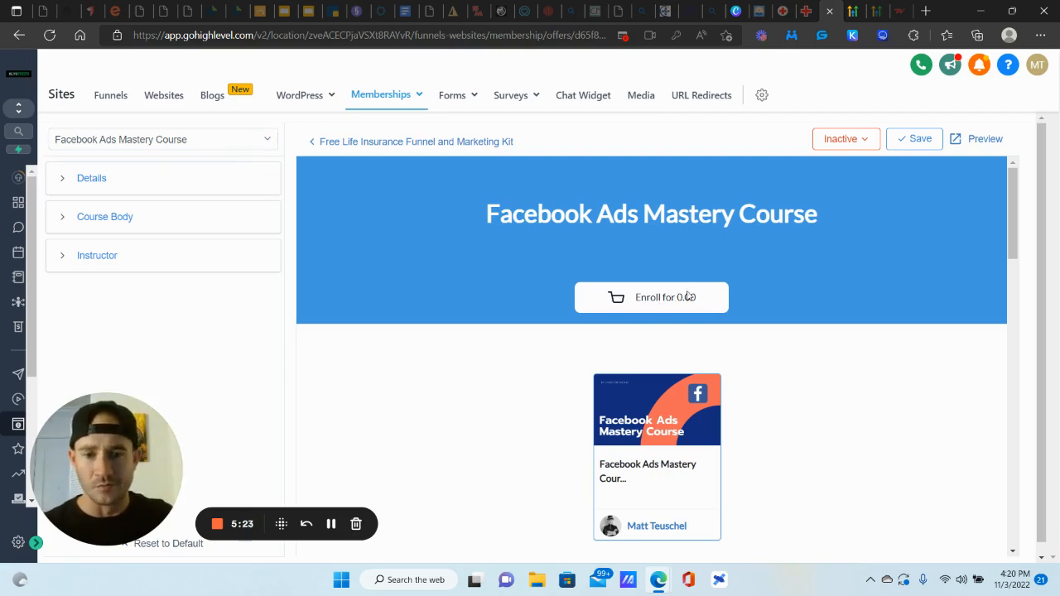
mouse_move(624, 233)
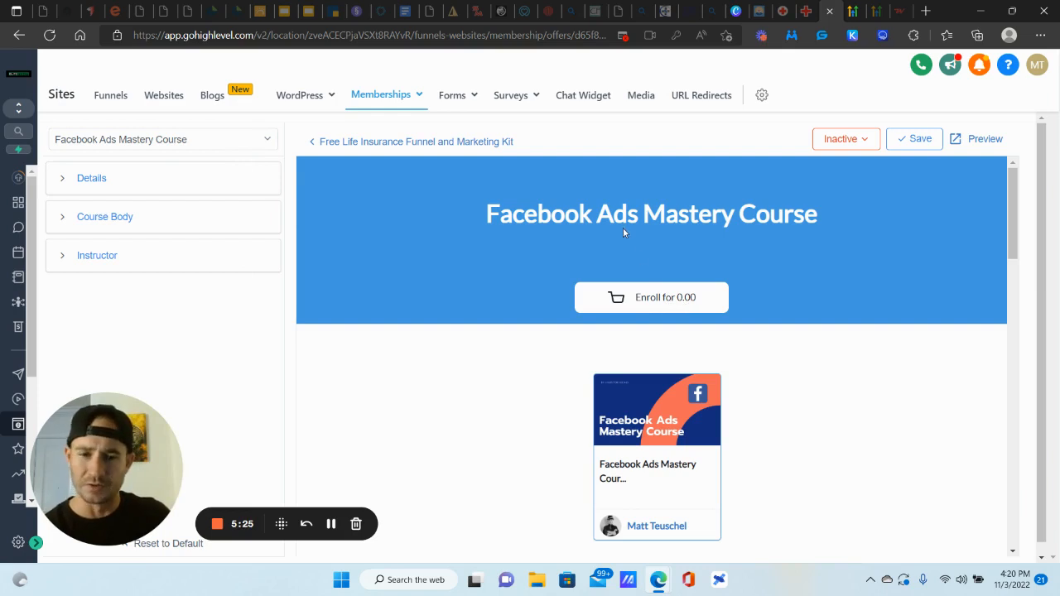
mouse_move(696, 193)
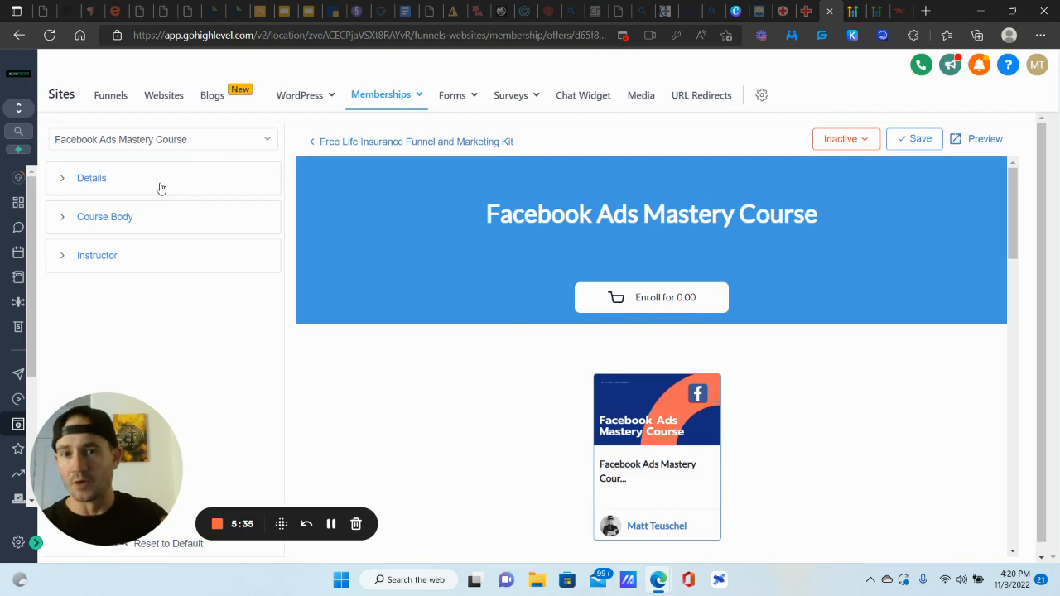
Step: Set the upsell page banner background color to black
left_click(91, 177)
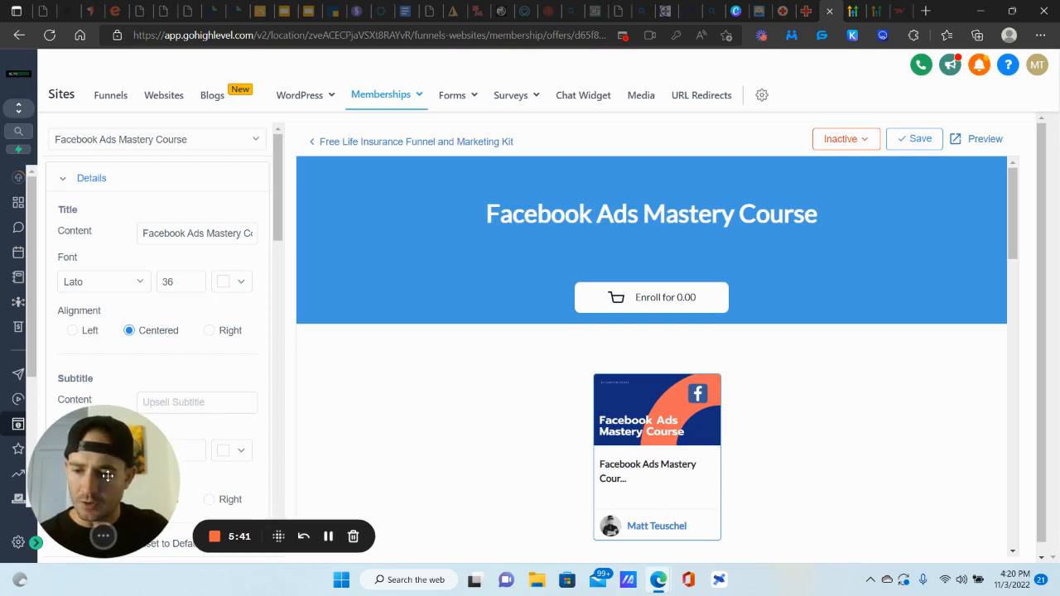
double_click(222, 233)
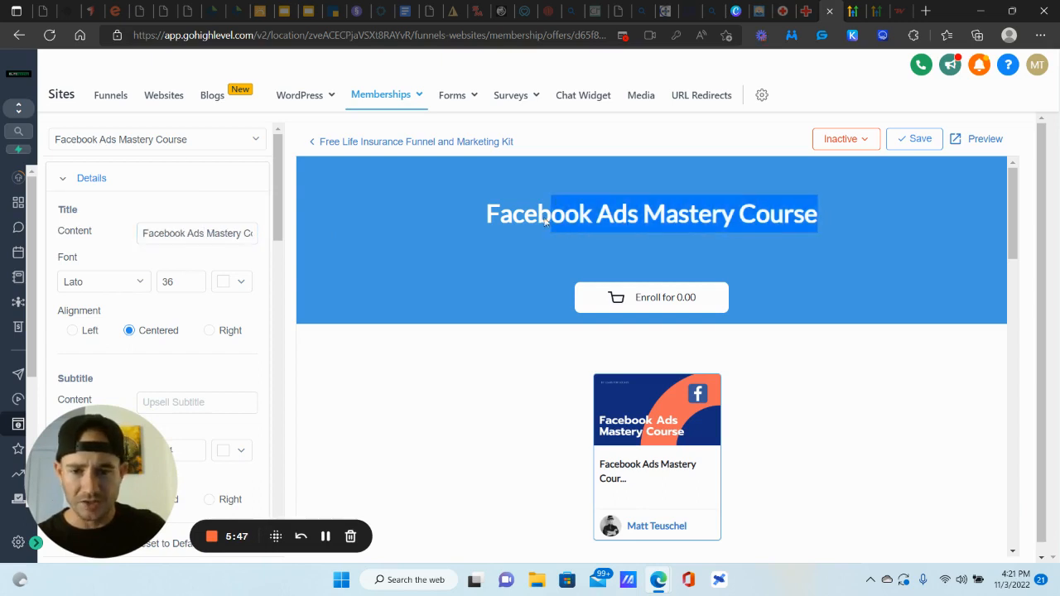
double_click(651, 214)
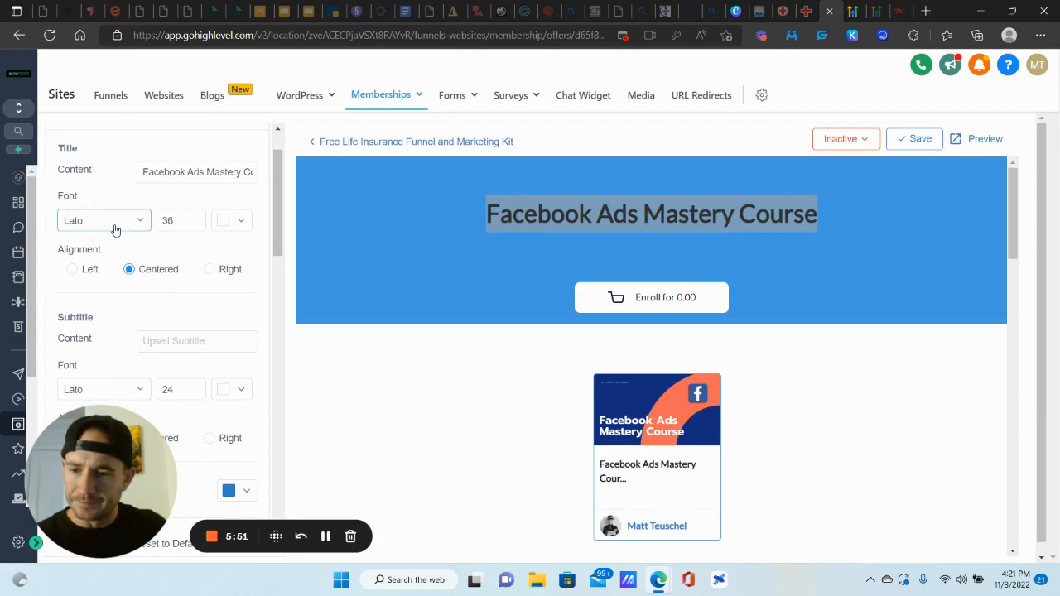
scroll("down", 3)
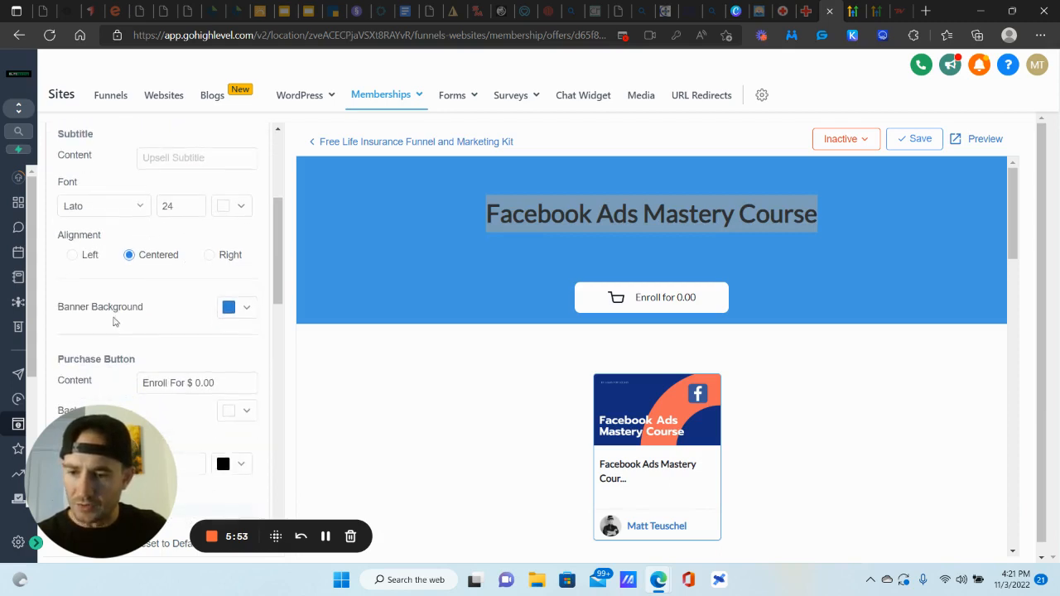
left_click(229, 307)
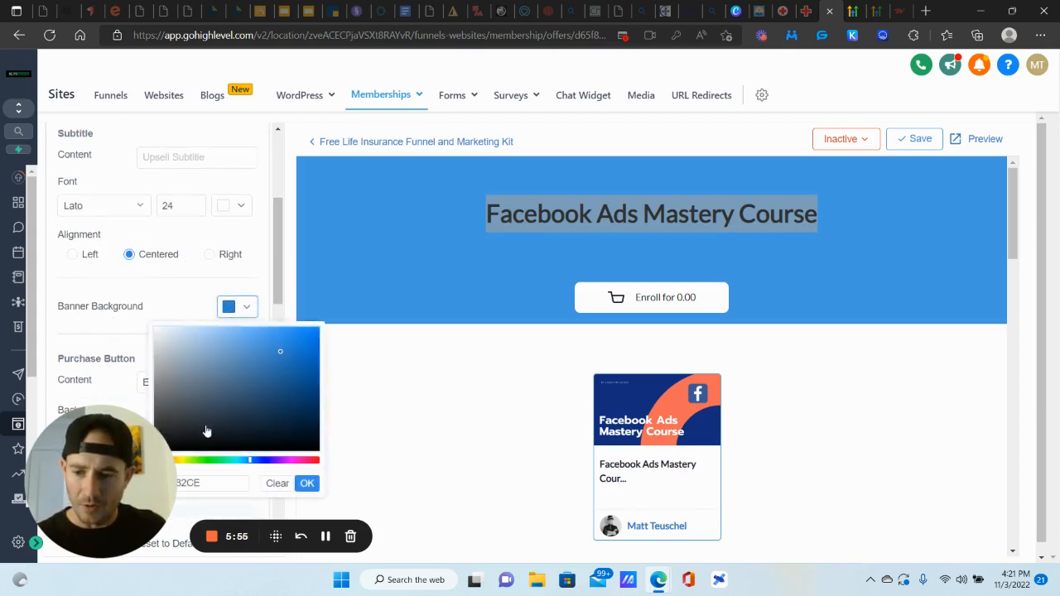
left_click(307, 483)
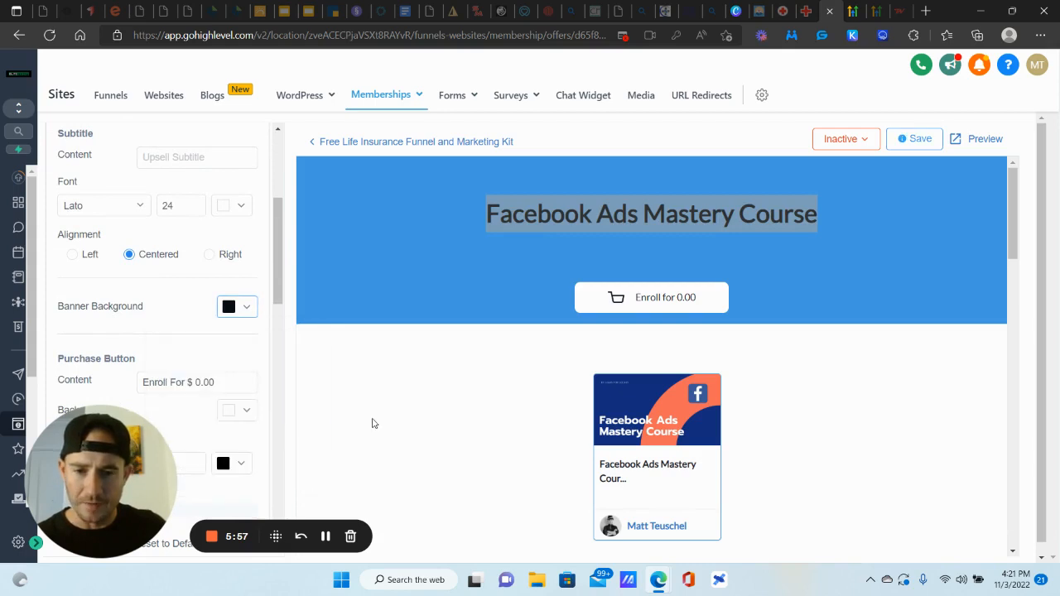
left_click(914, 138)
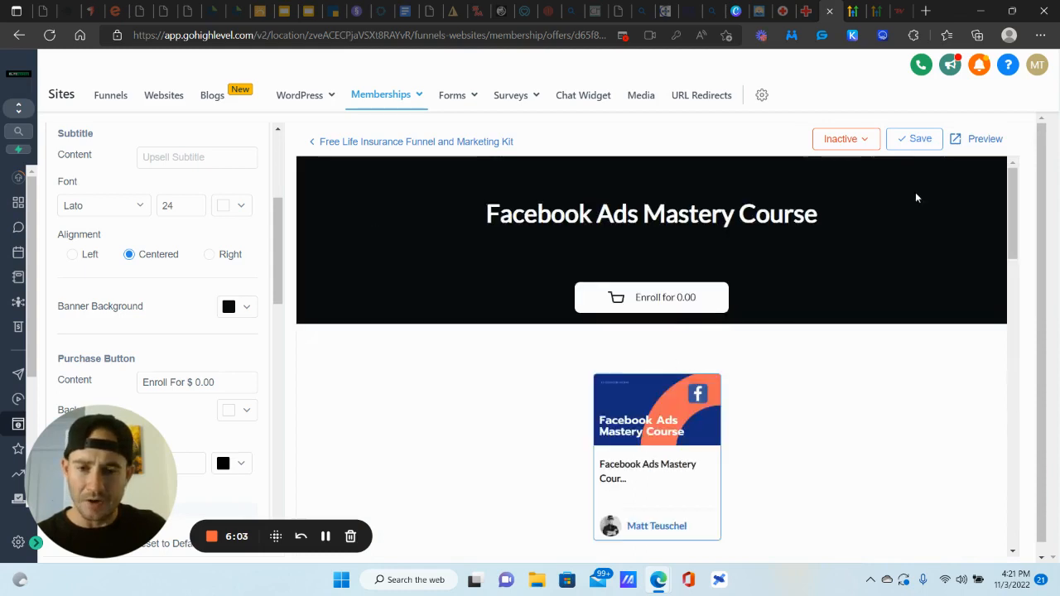
Step: Add the subtitle "Everything you need to crush it with Facebook ads" to the banner
scroll("down", 3)
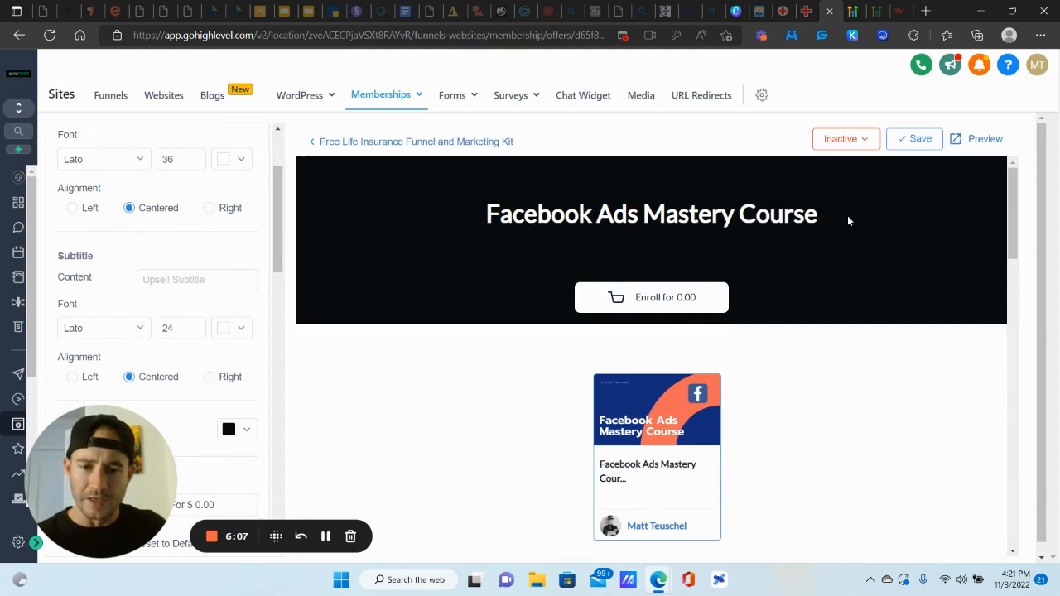
left_click(197, 280)
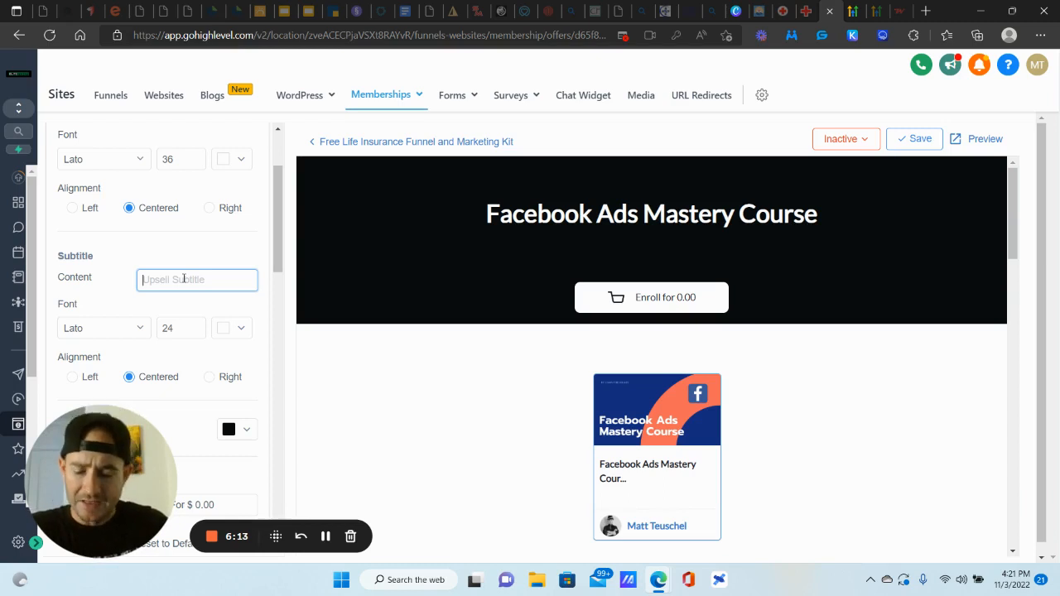
type("Everything")
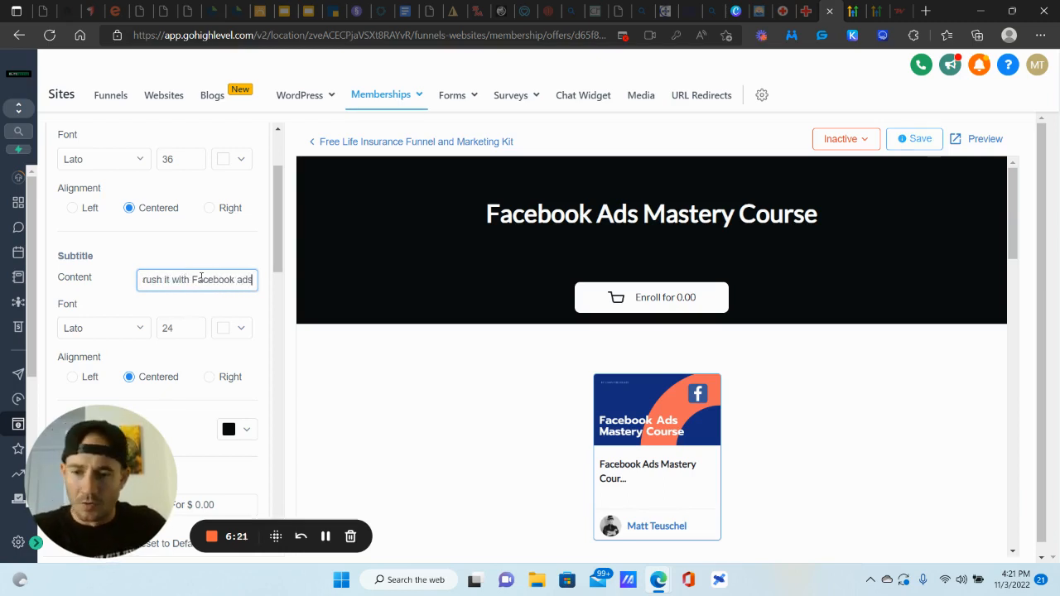
left_click(914, 139)
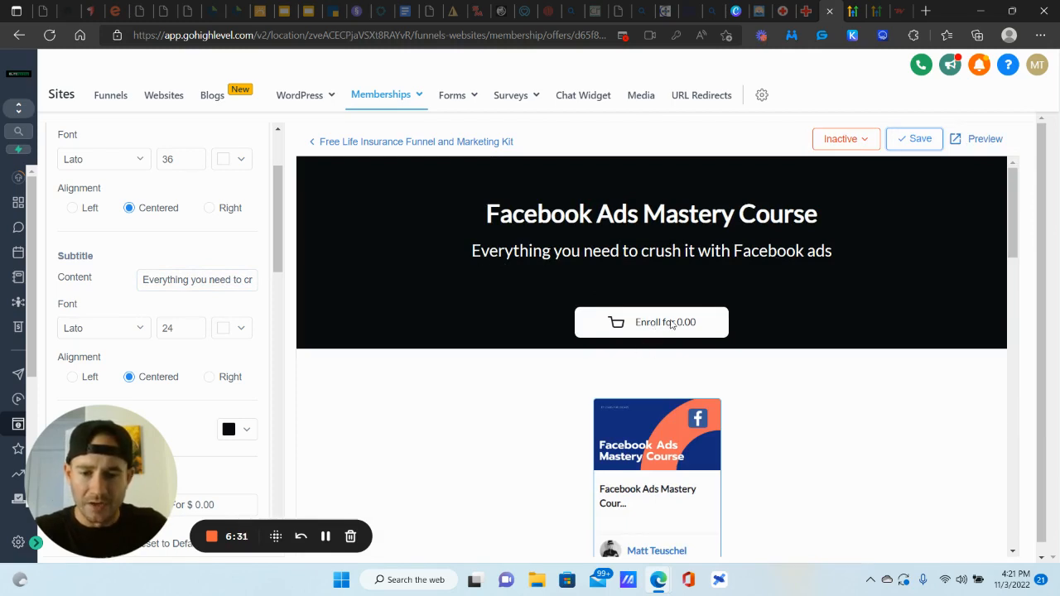
scroll("down", 3)
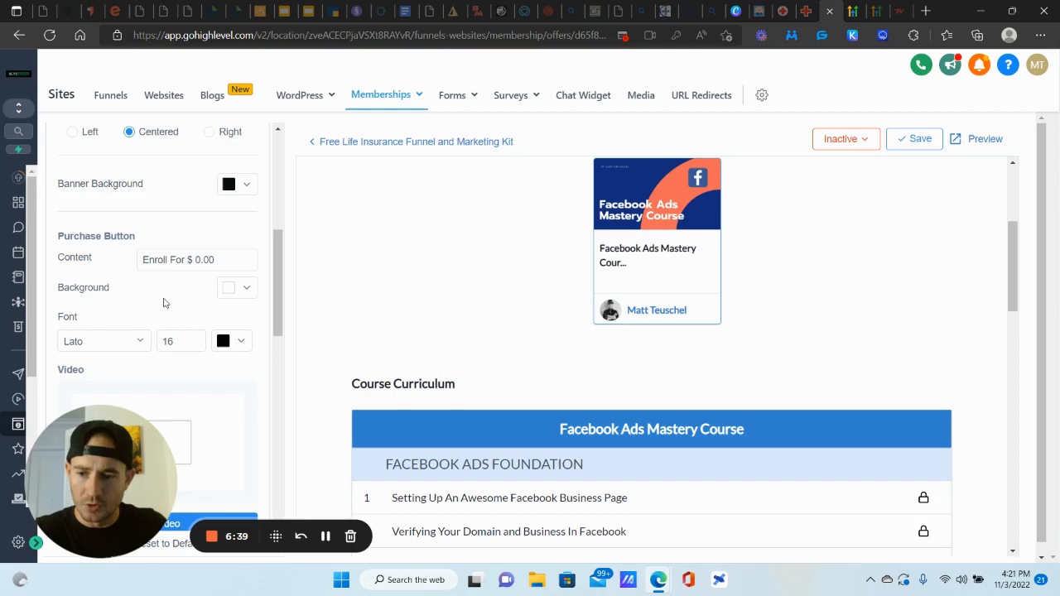
scroll("down", 3)
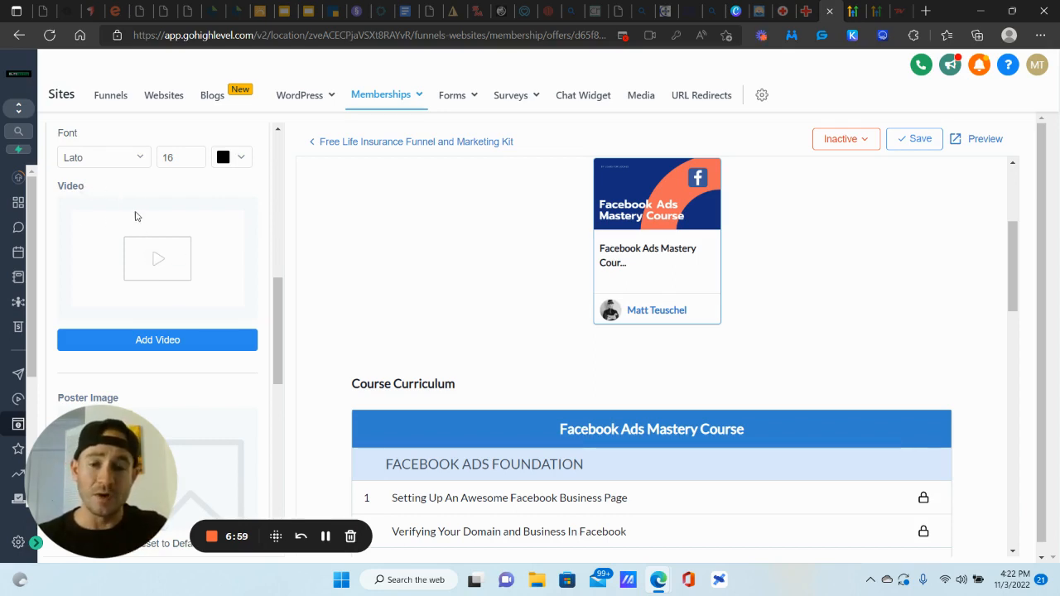
mouse_move(157, 339)
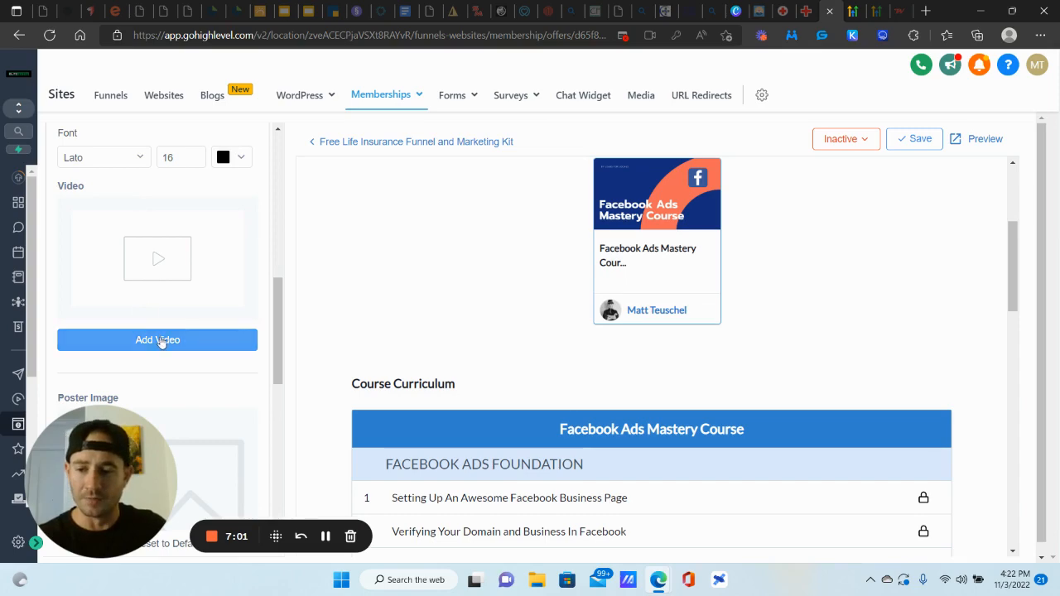
mouse_move(698, 231)
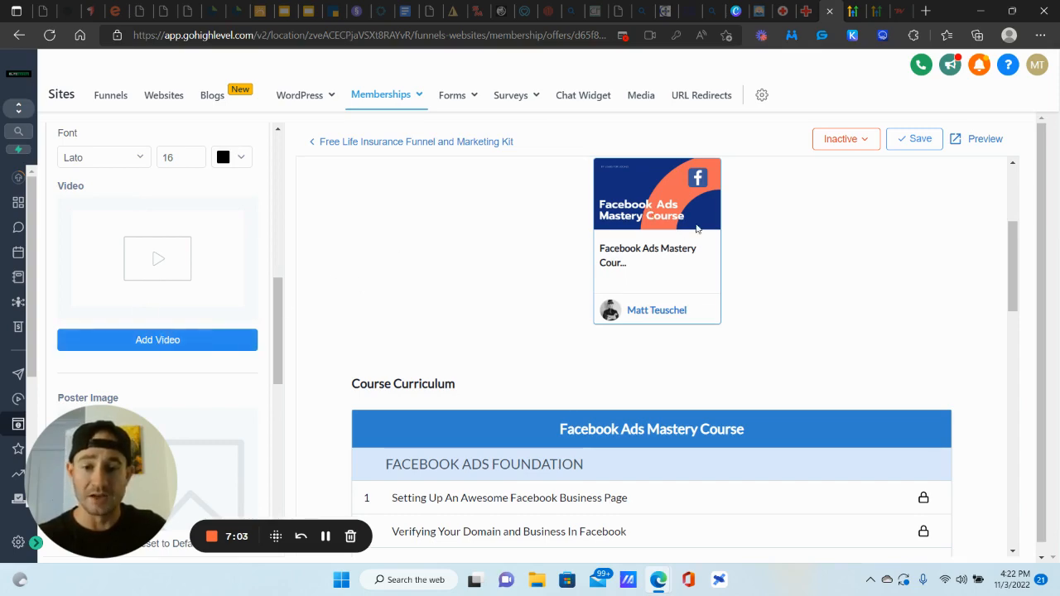
Step: Upload the "Need Health Insurance?" video from Downloads to the upsell page
left_click(157, 340)
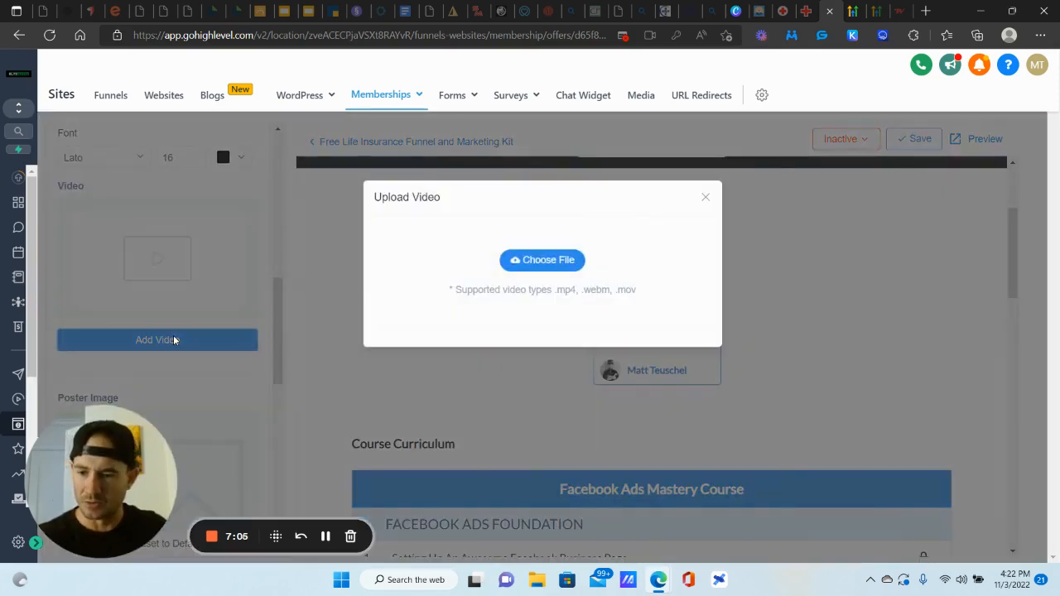
left_click(541, 260)
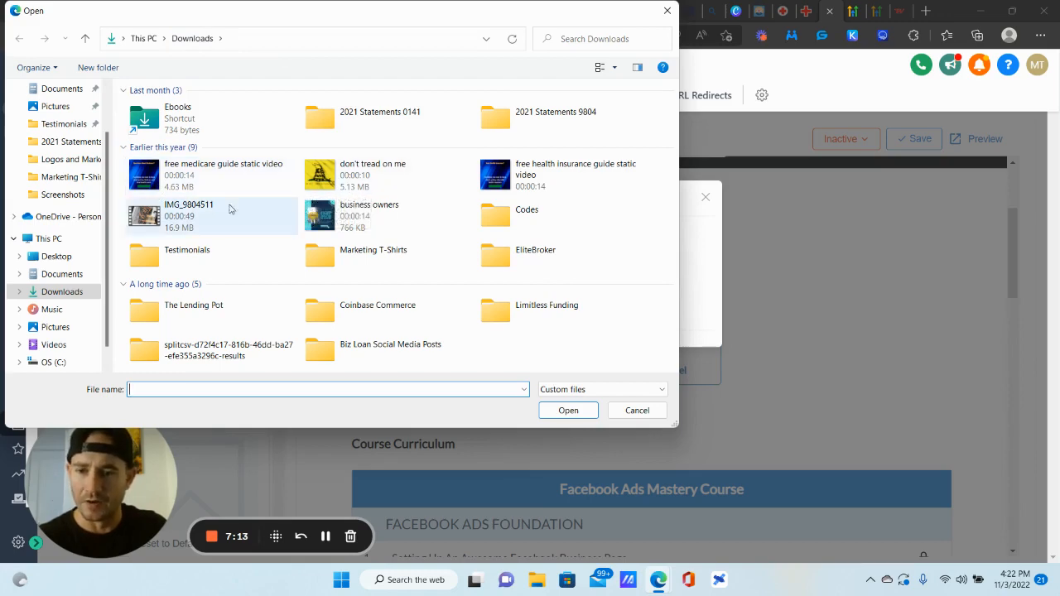
left_click(569, 410)
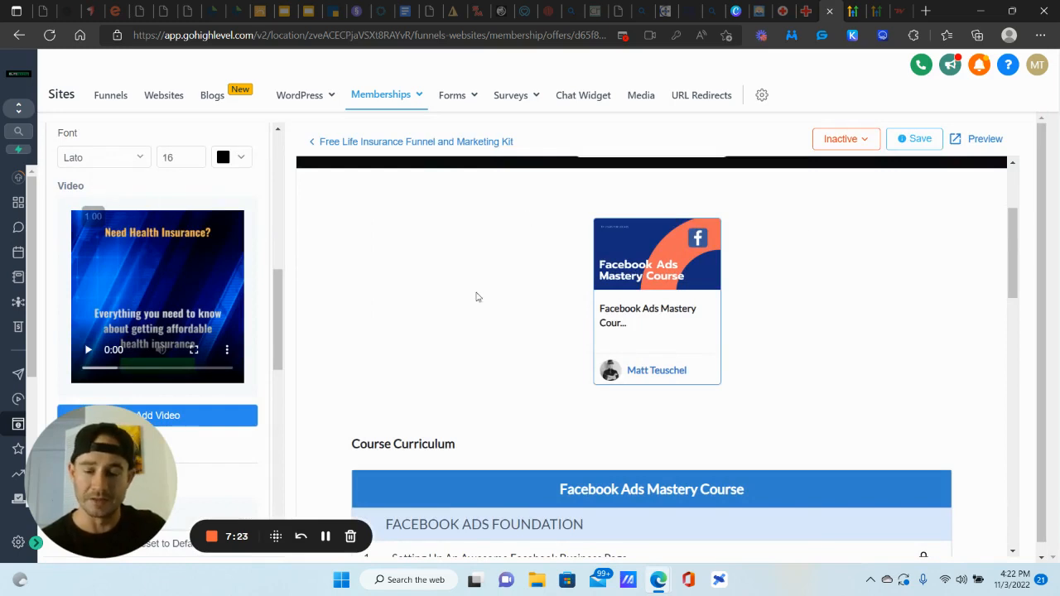
left_click(913, 138)
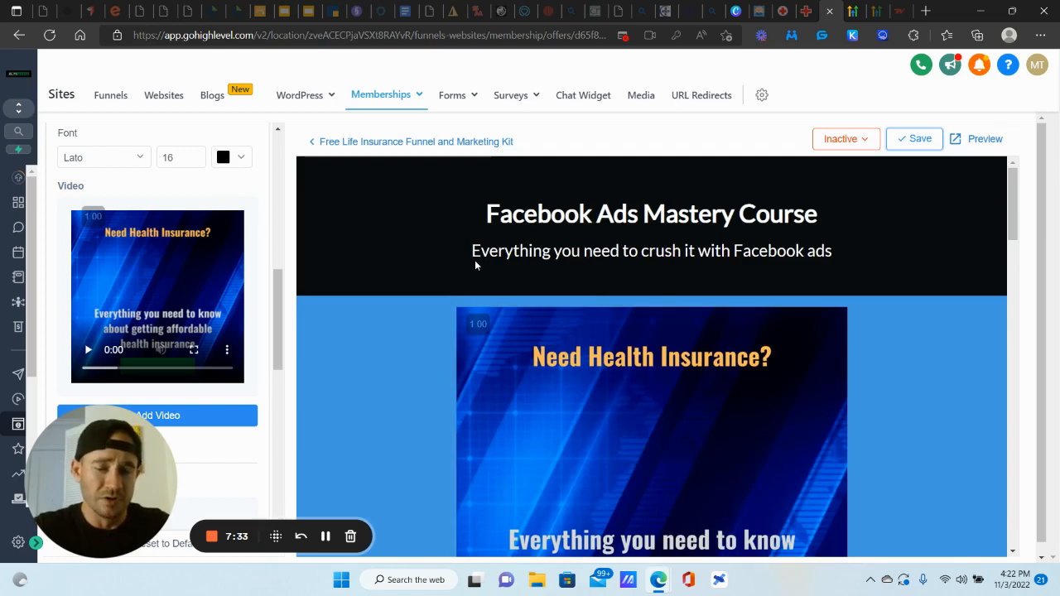
scroll("down", 3)
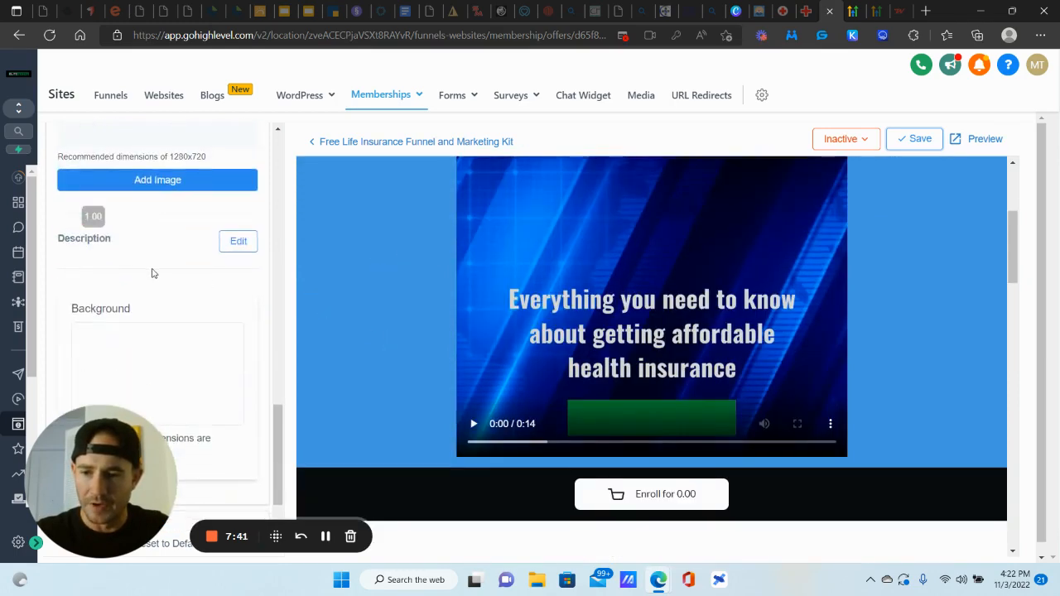
scroll("down", 3)
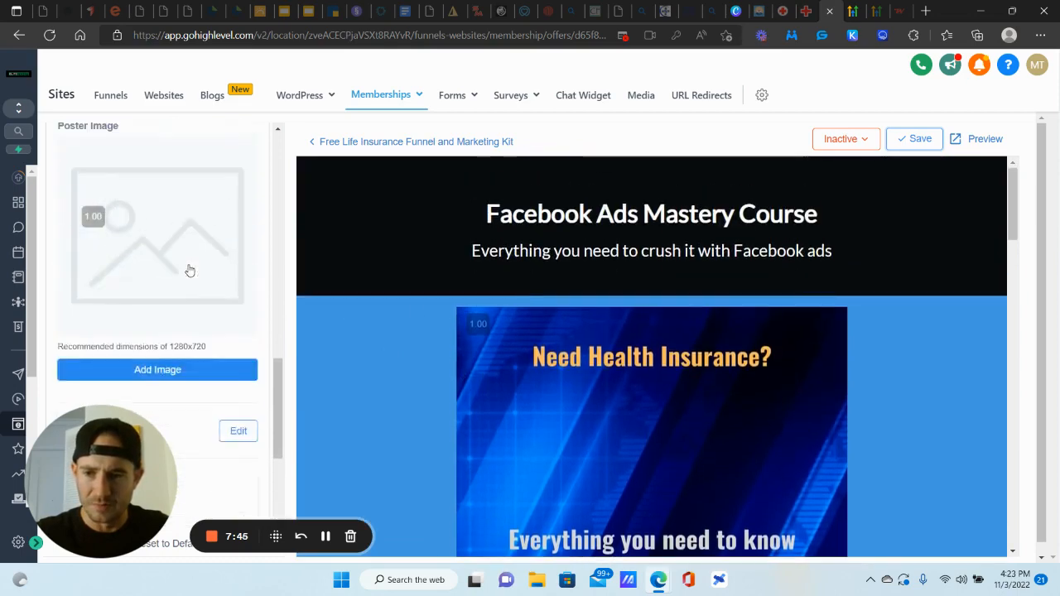
scroll("down", 3)
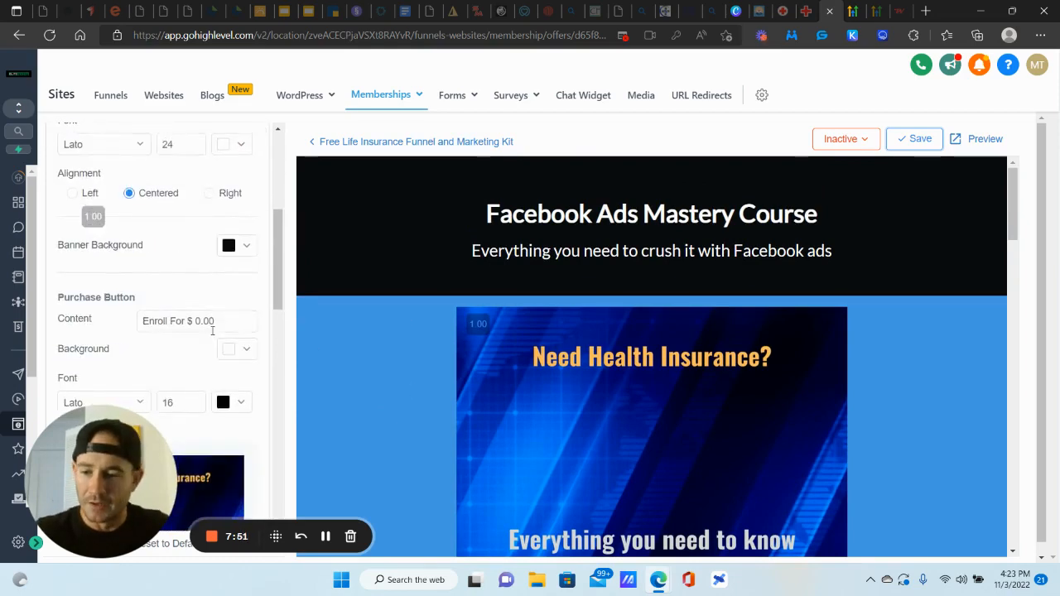
scroll("down", 3)
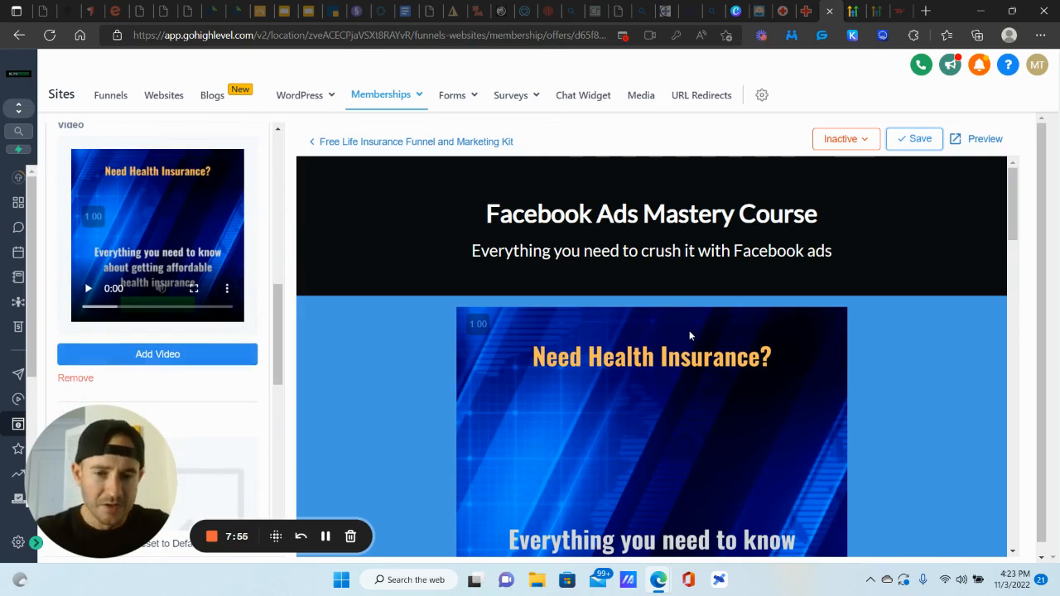
scroll("down", 3)
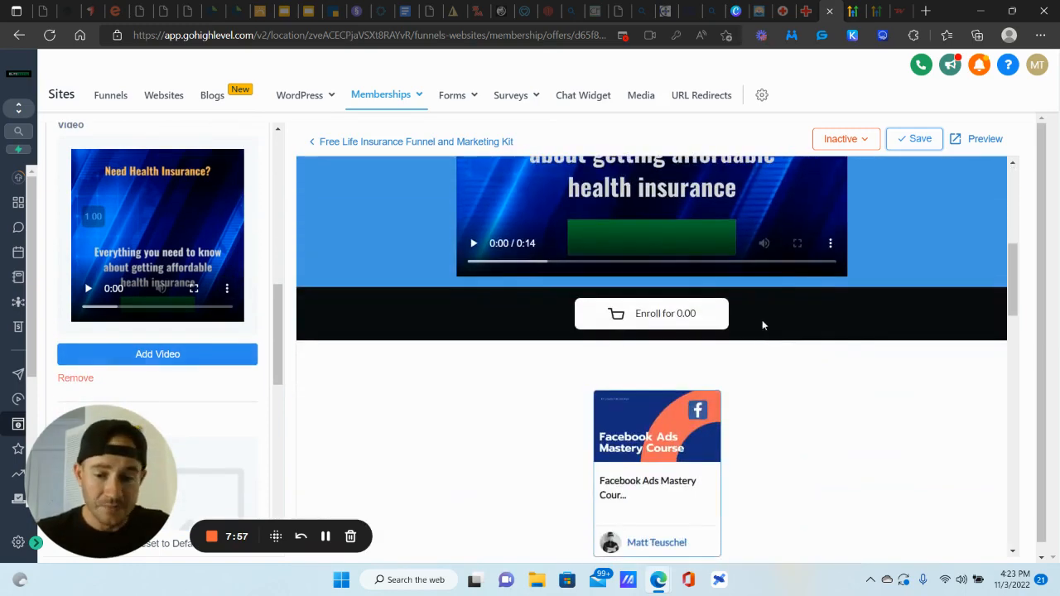
scroll("down", 3)
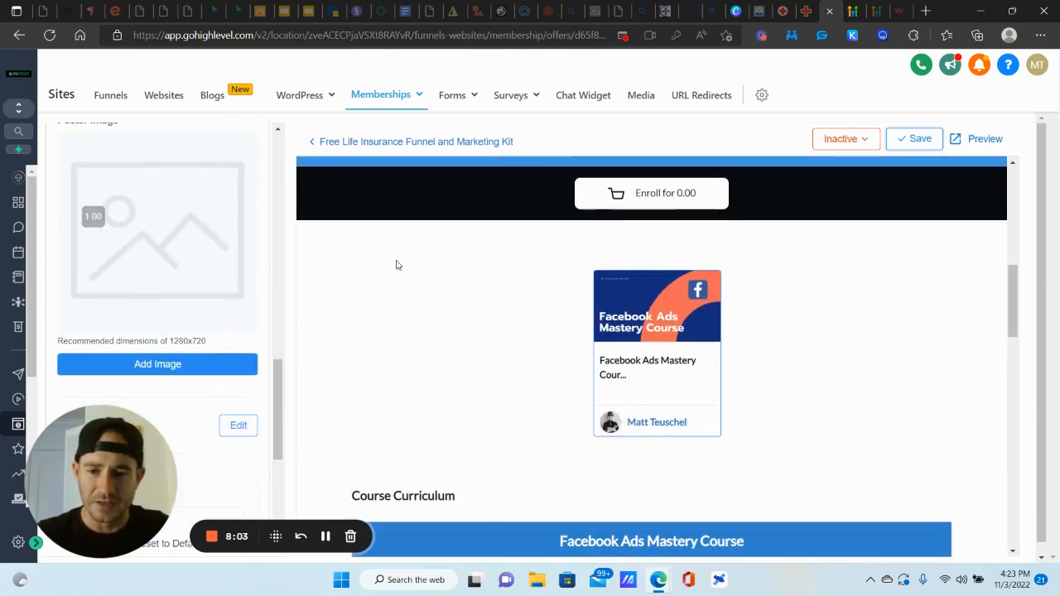
scroll("down", 3)
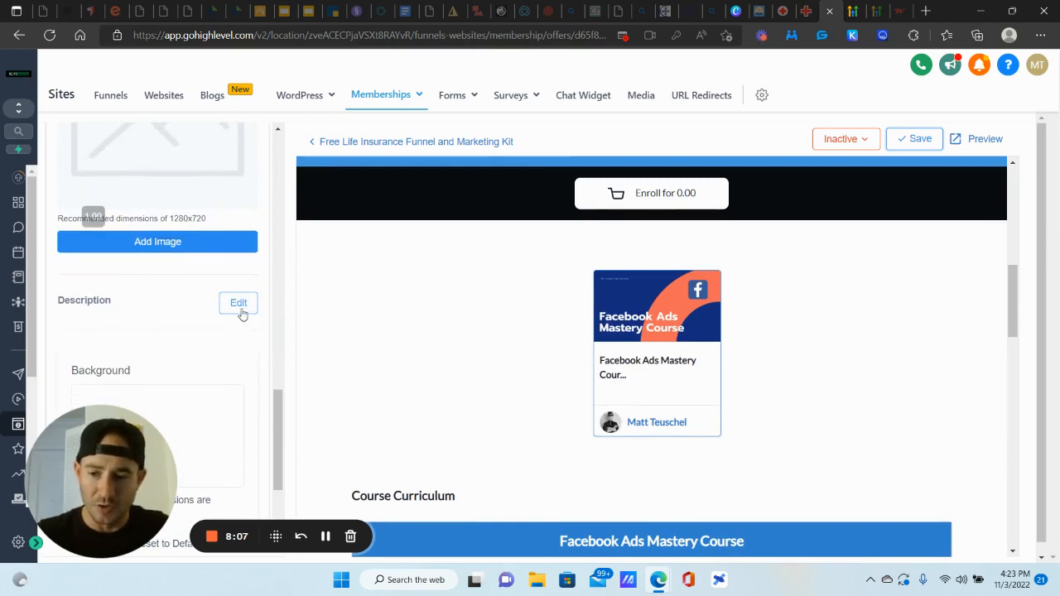
left_click(239, 302)
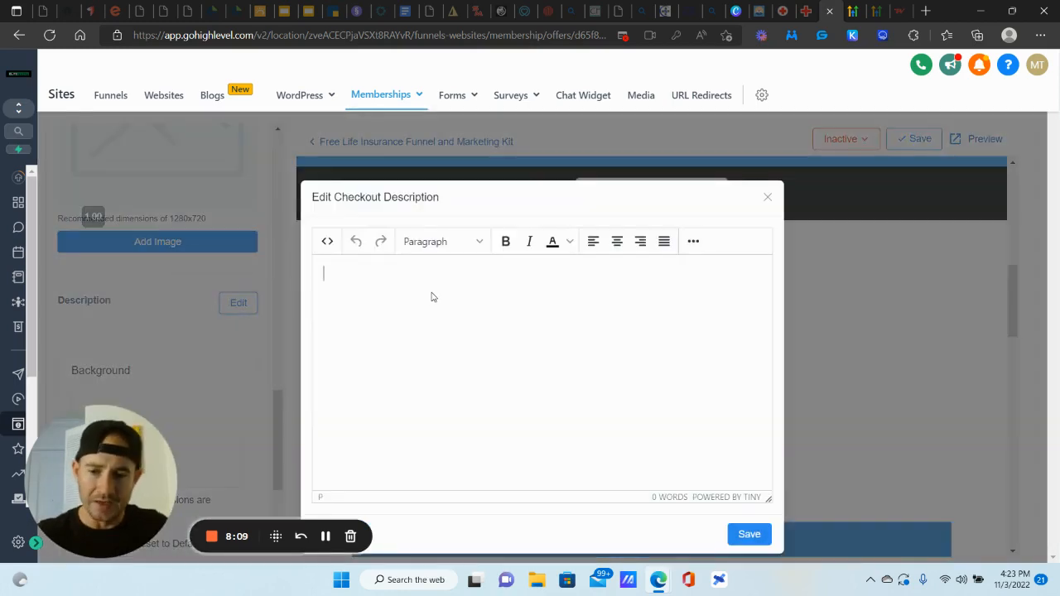
type("*")
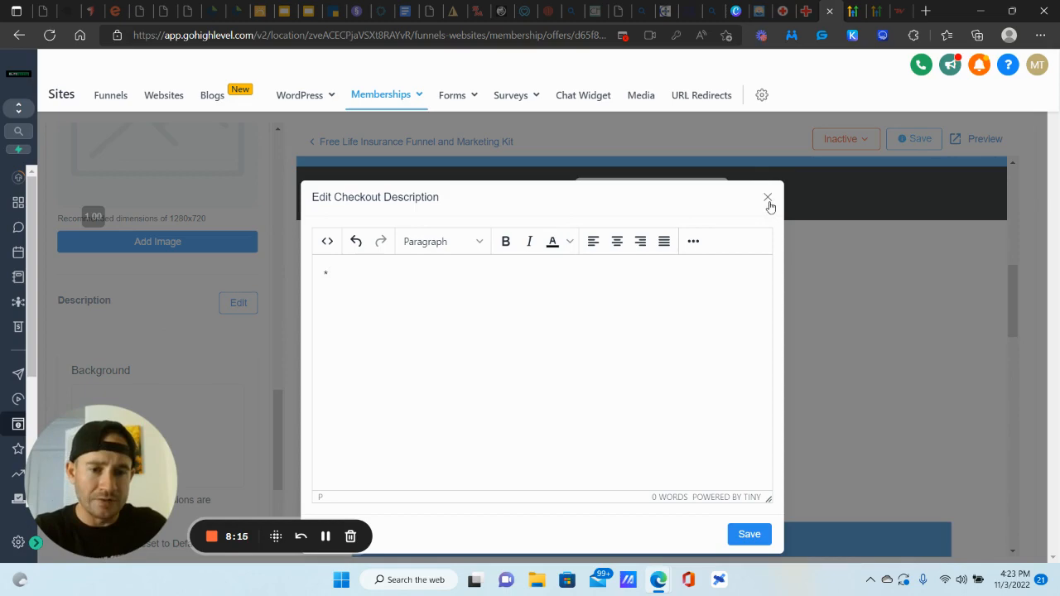
left_click(767, 199)
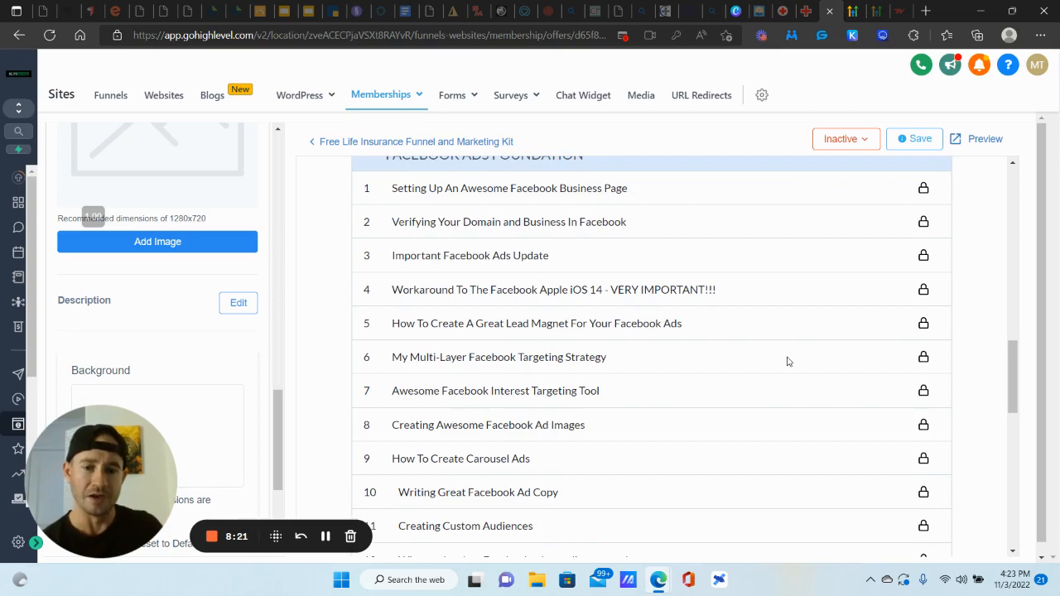
scroll("down", 3)
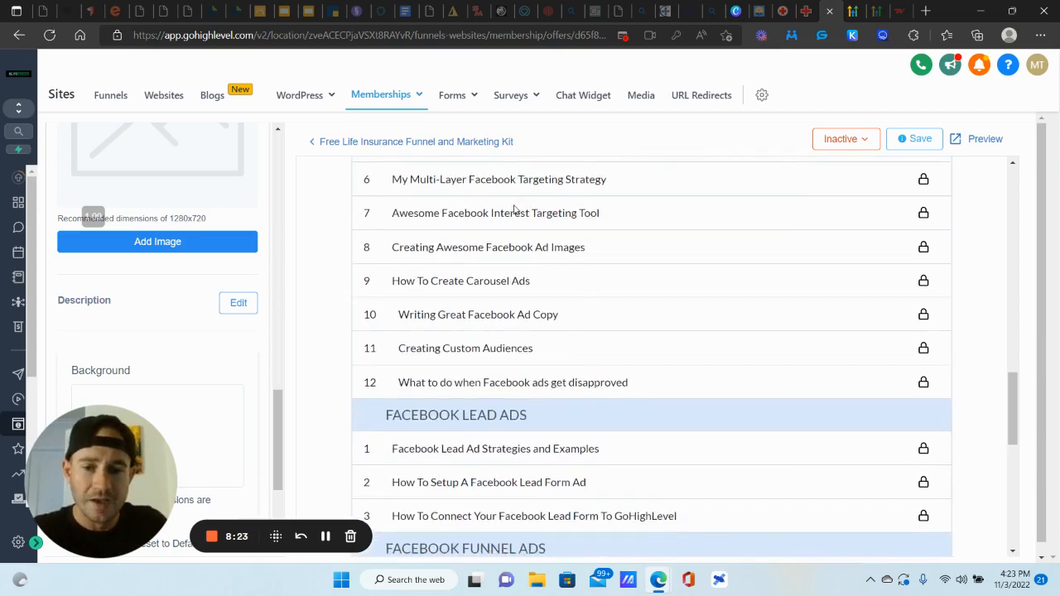
scroll("down", 3)
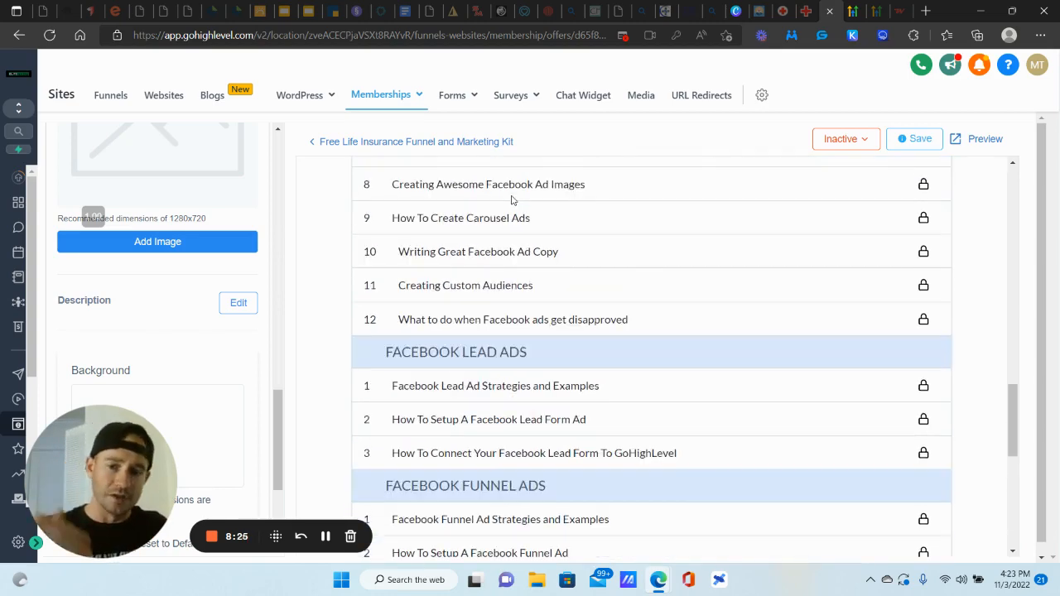
scroll("down", 3)
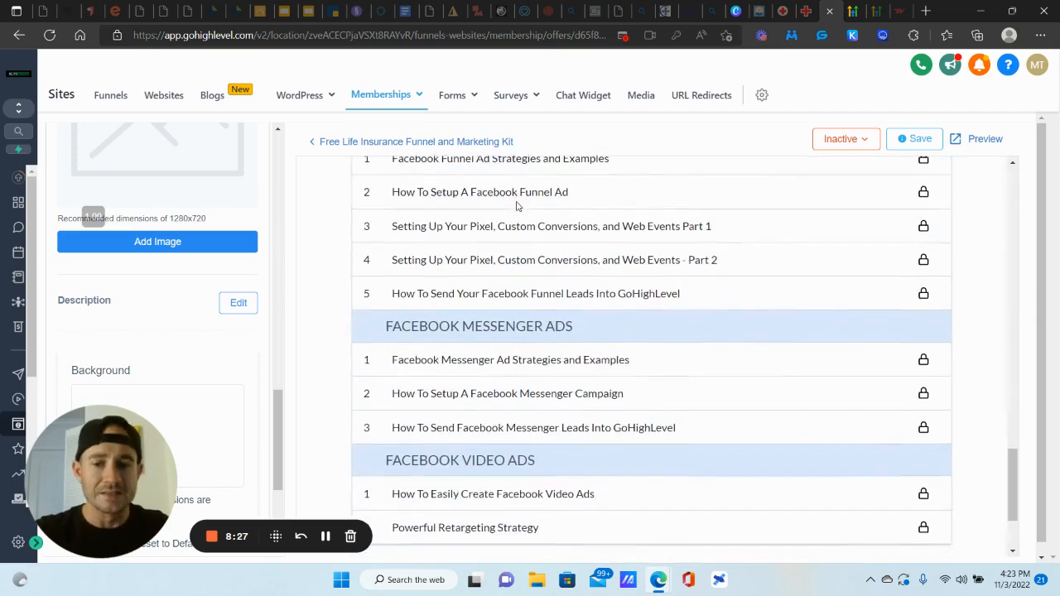
scroll("down", 3)
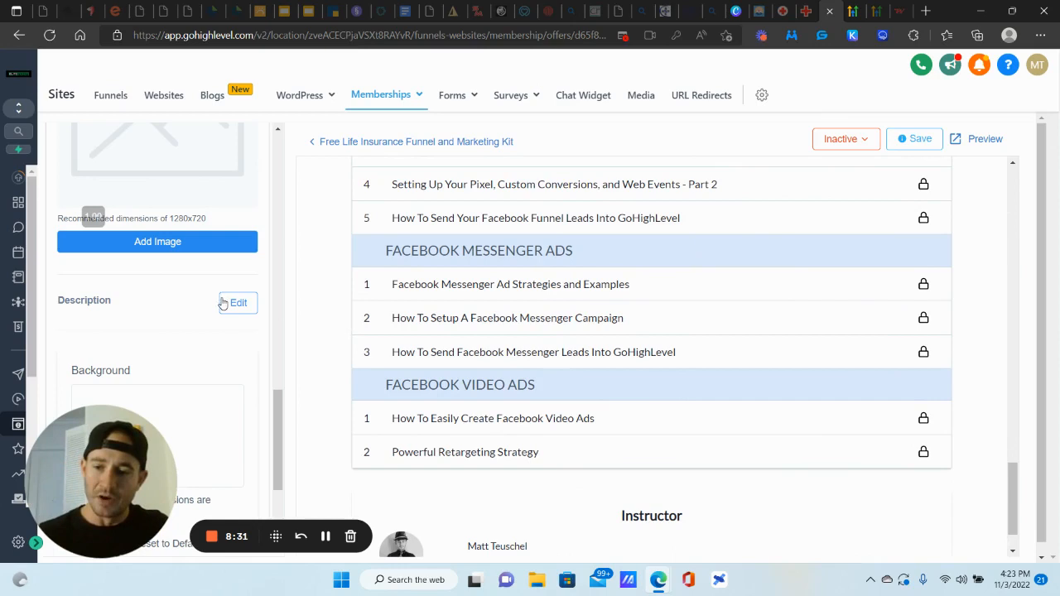
Step: Enter the bold checkout description "Step-by-step facebook ads video training library"
left_click(238, 302)
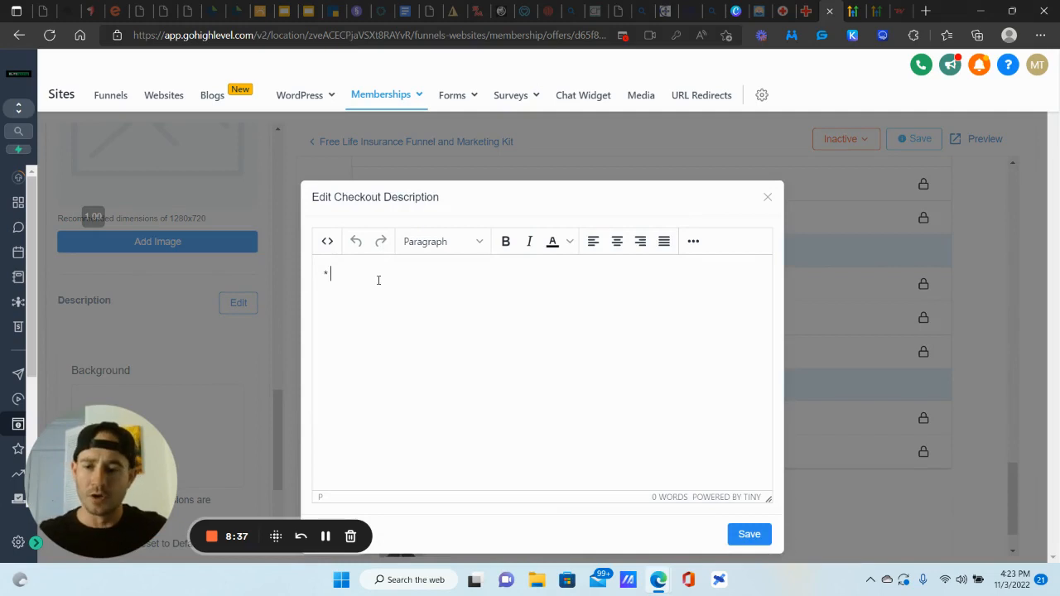
type("Step")
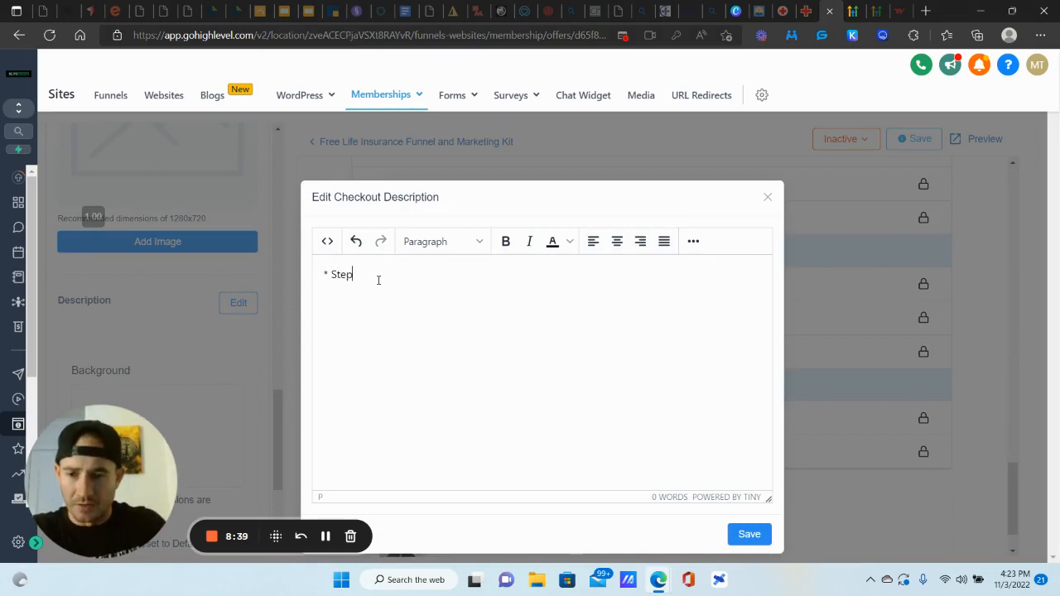
type("-")
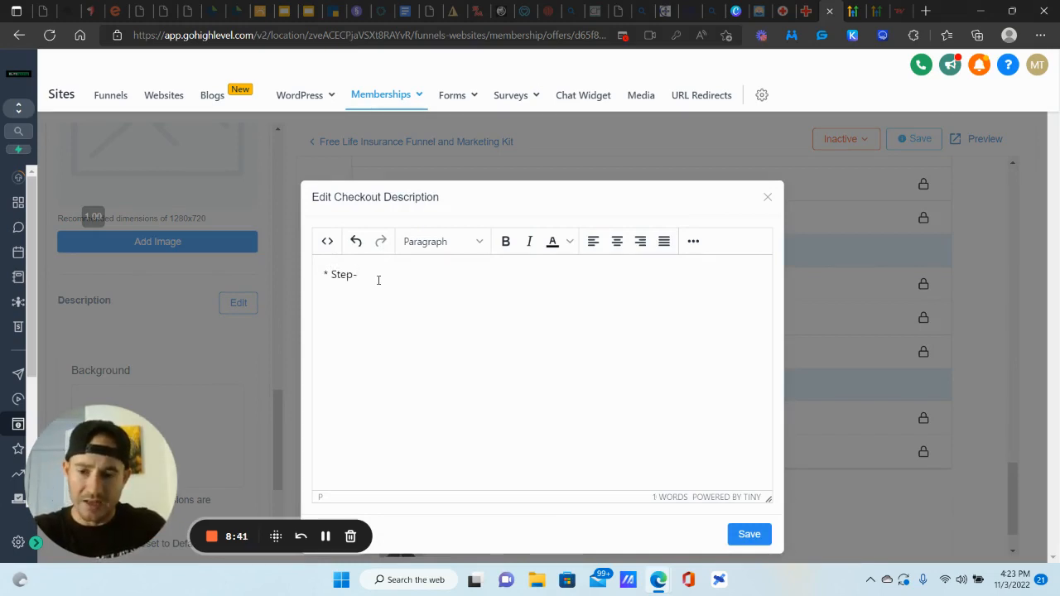
type("by-step")
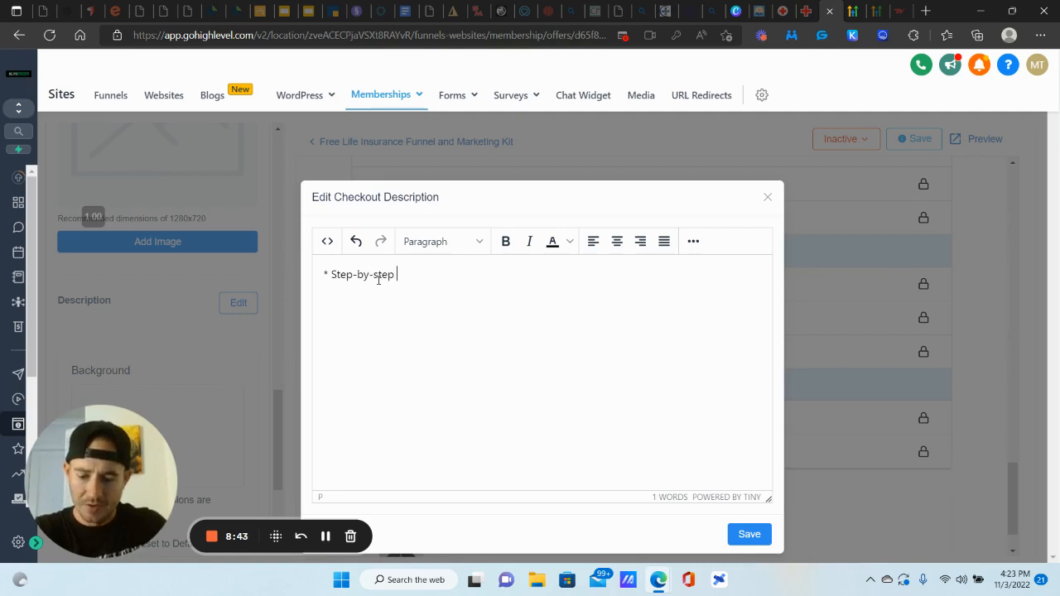
type("facebook ads video tra")
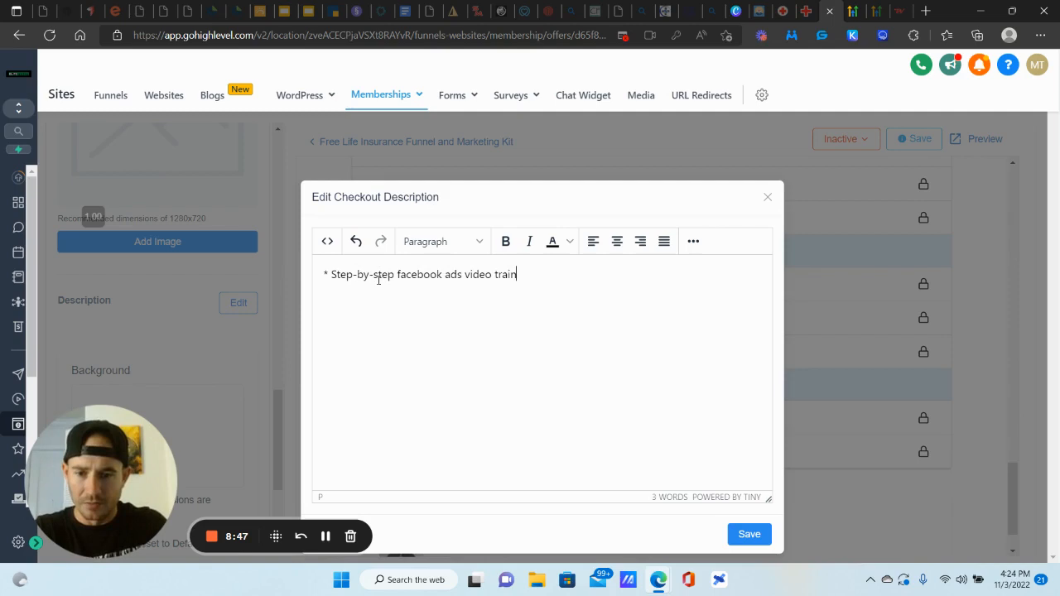
type("ing library")
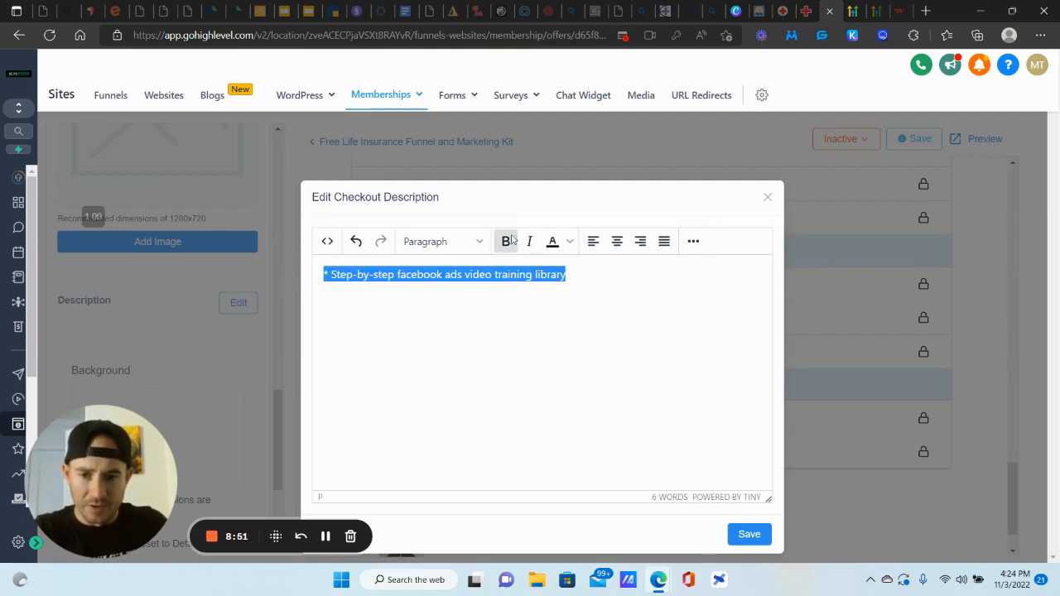
left_click(505, 241)
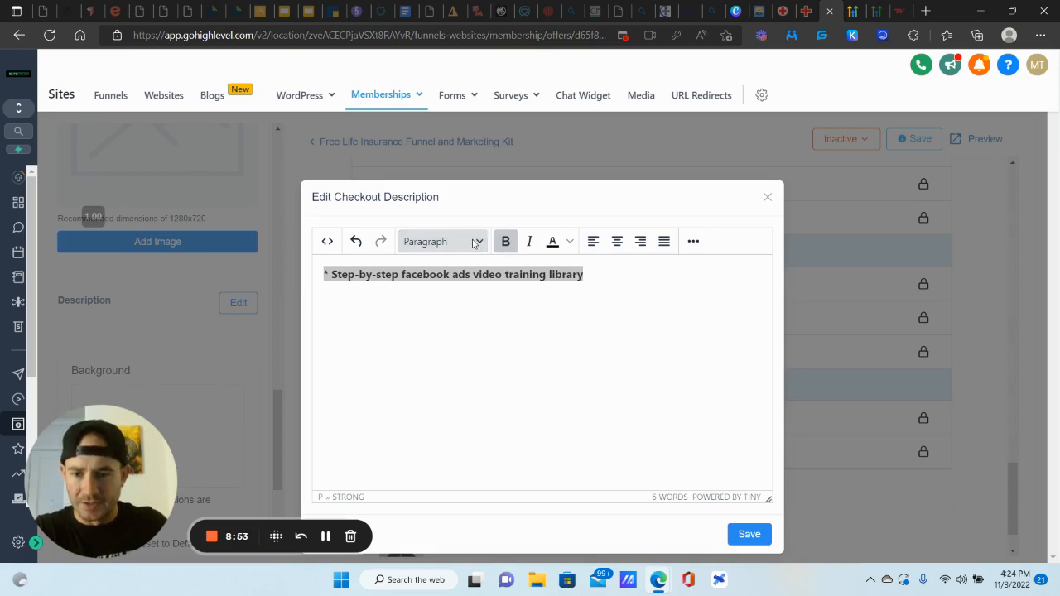
mouse_move(429, 243)
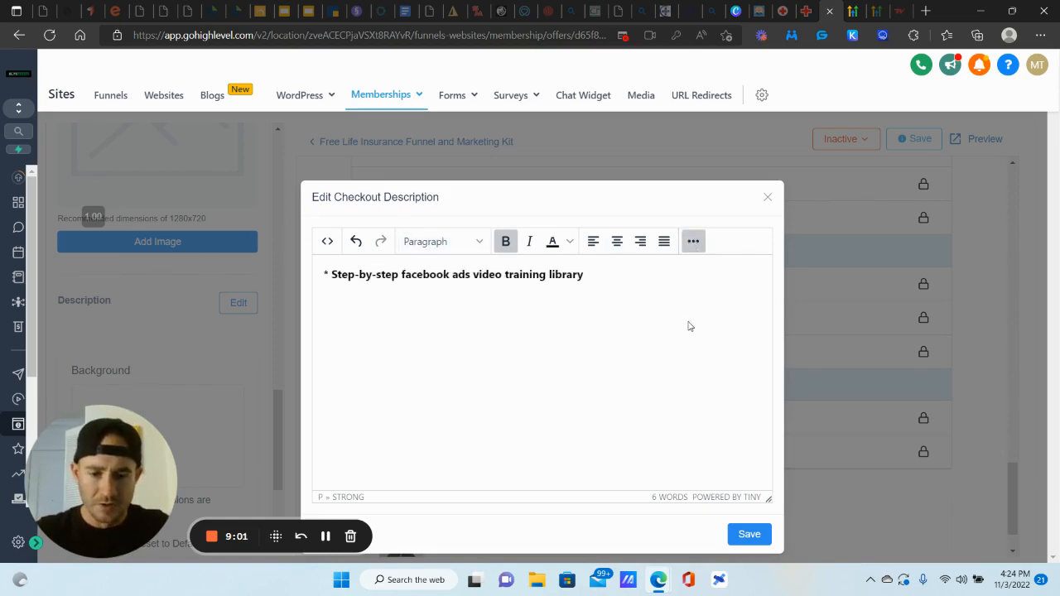
left_click(767, 197)
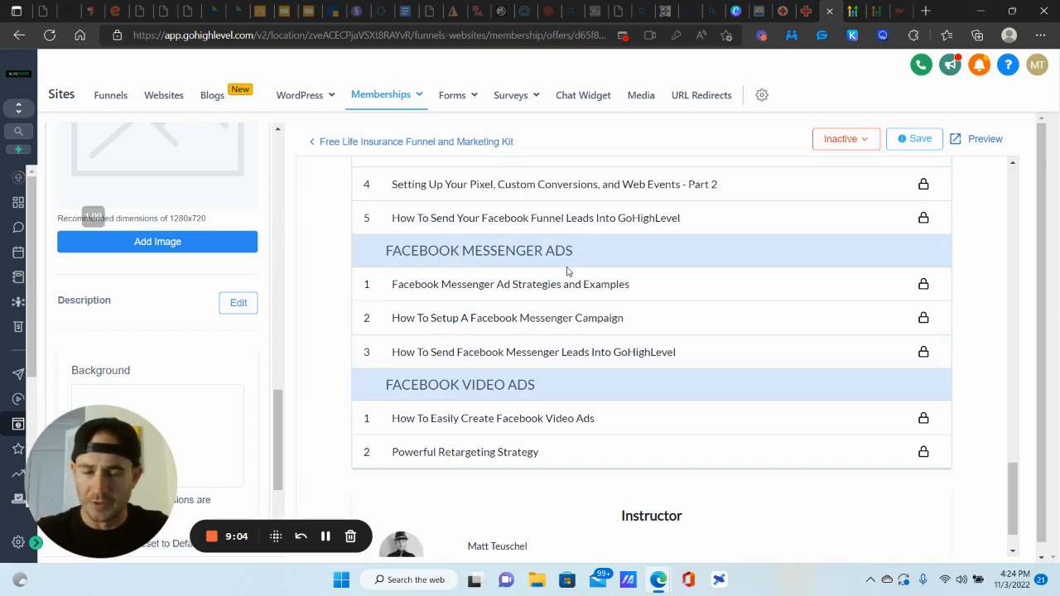
Step: Save the membership offer and recheck the description in its editor
left_click(915, 138)
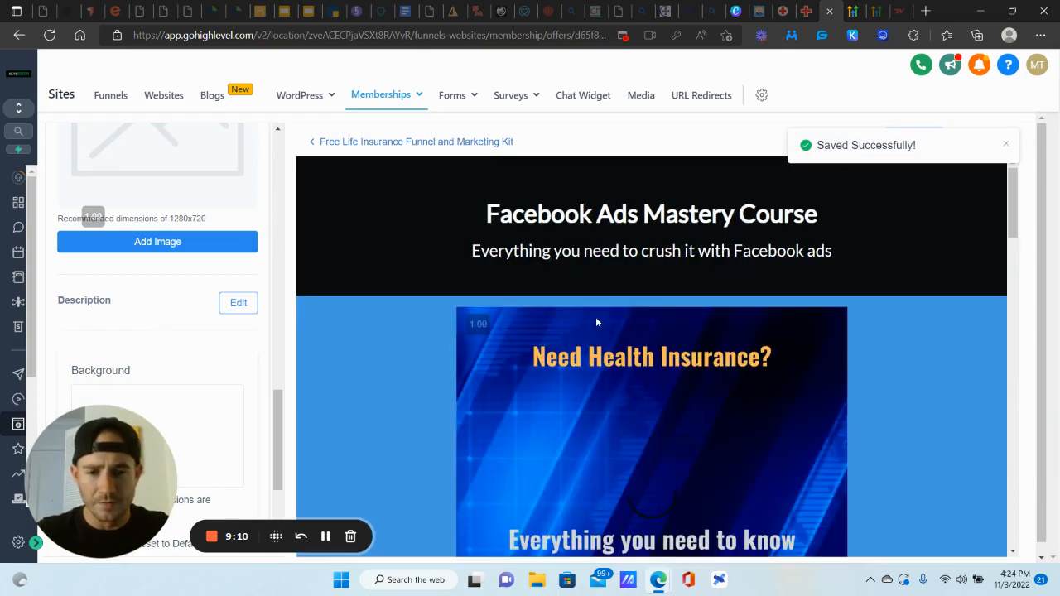
scroll("down", 3)
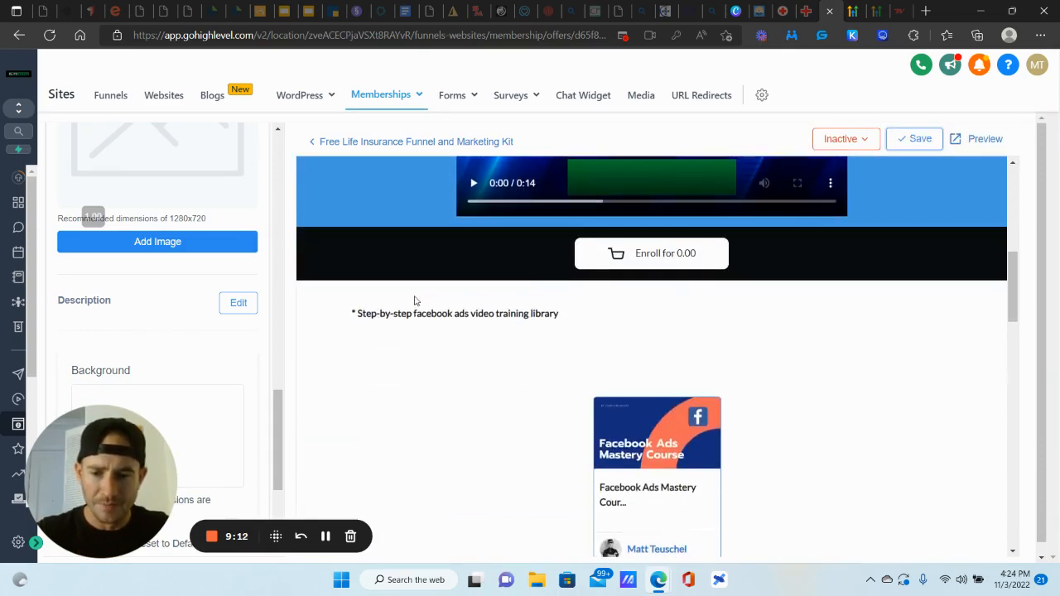
triple_click(457, 313)
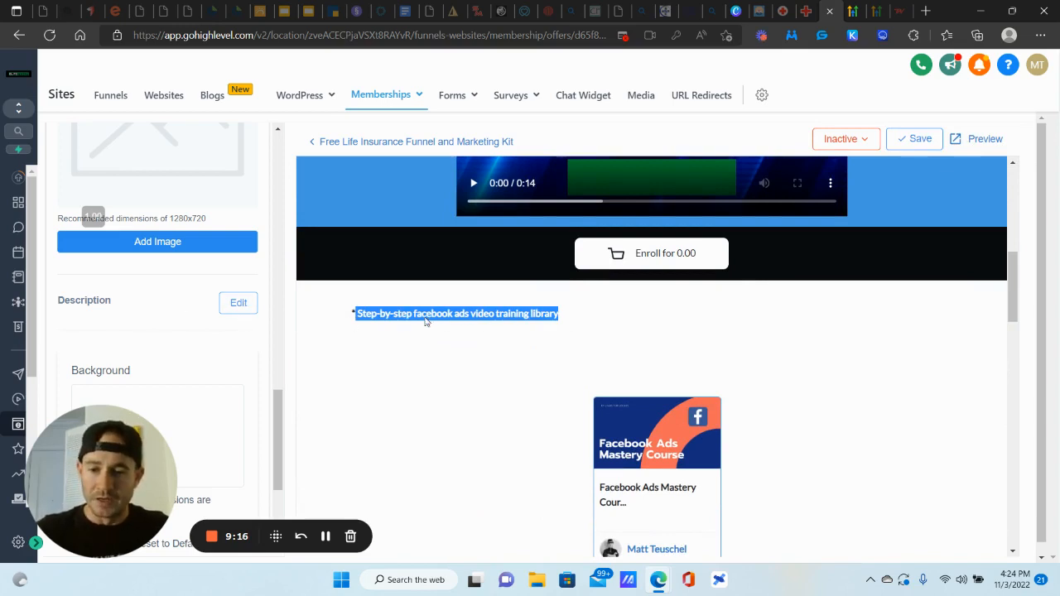
left_click(238, 303)
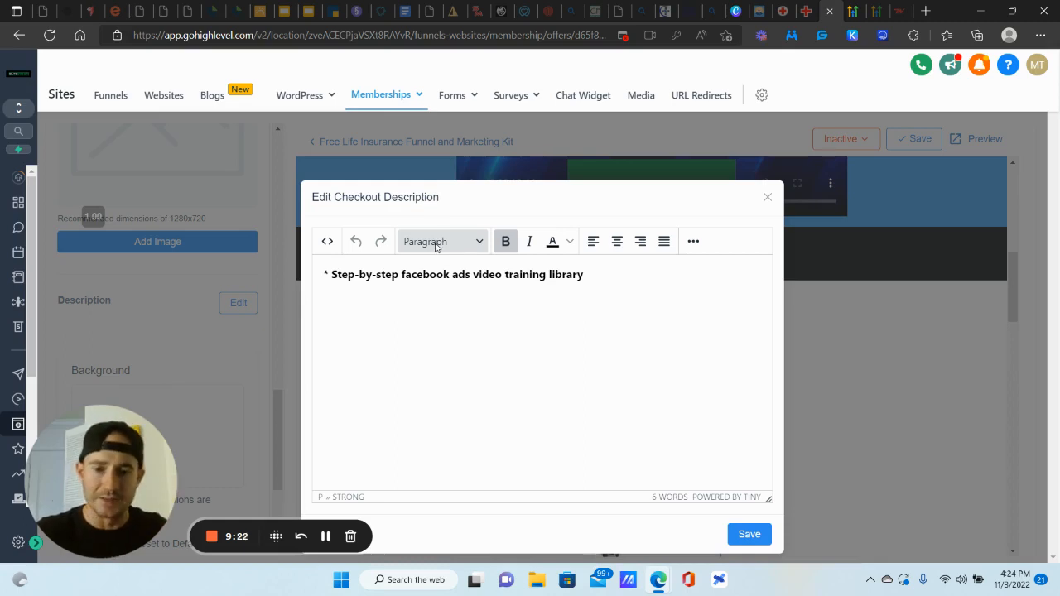
key("ctrl+a")
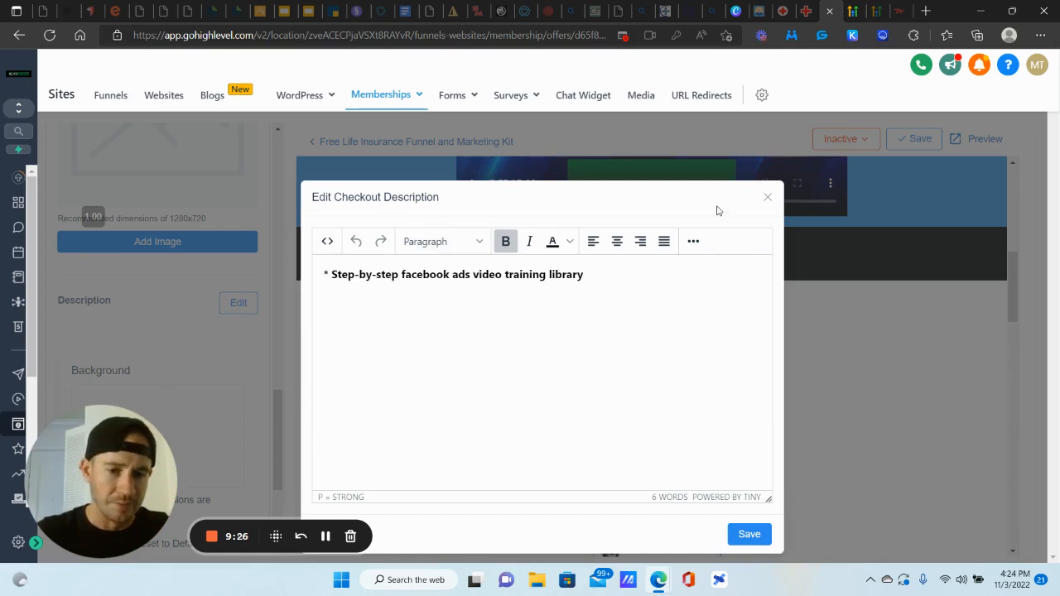
left_click(767, 197)
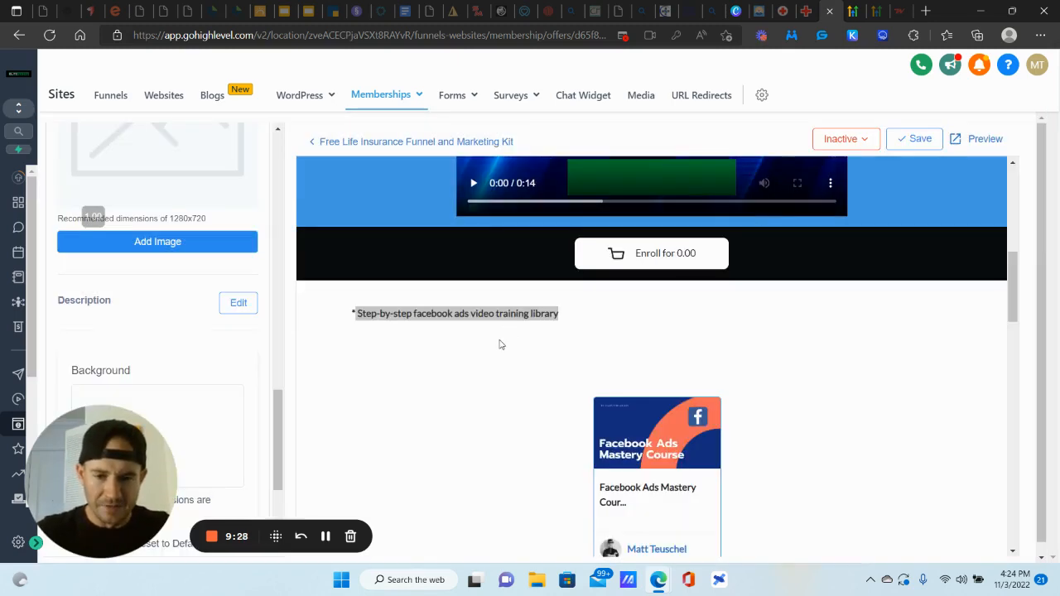
scroll("down", 3)
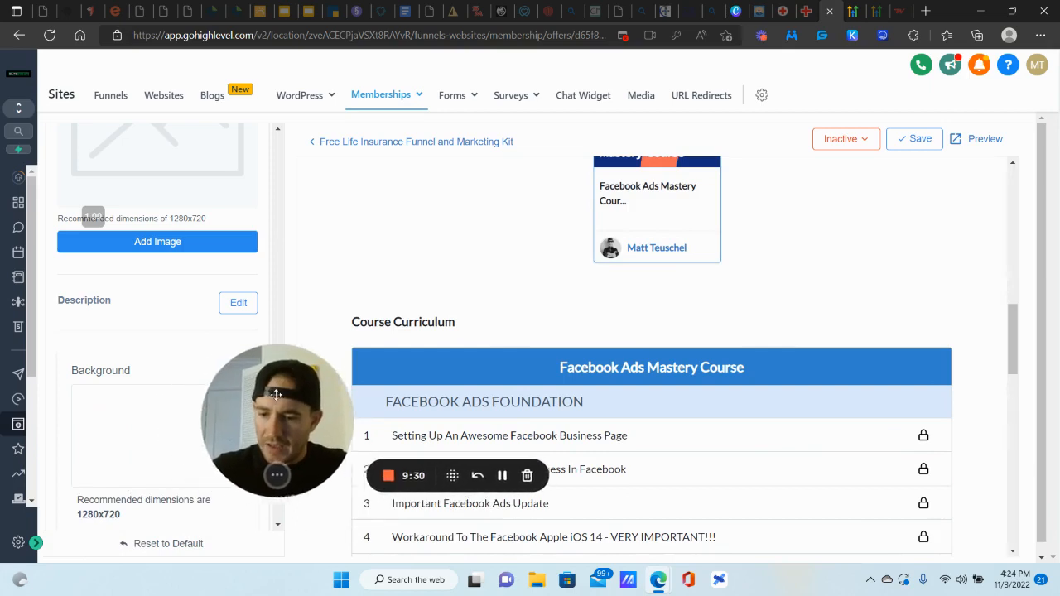
scroll("down", 3)
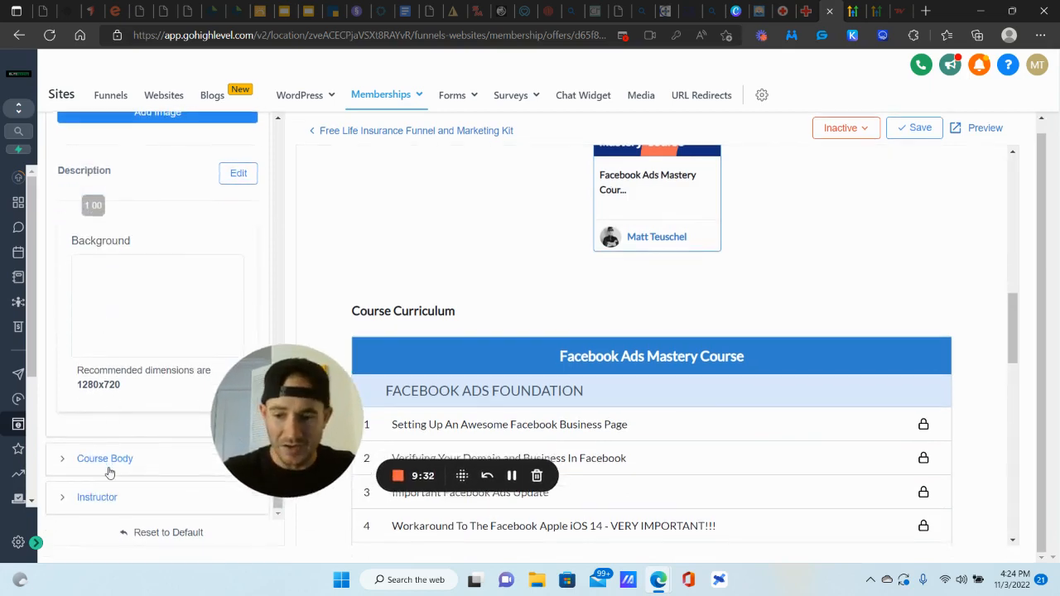
left_click(104, 458)
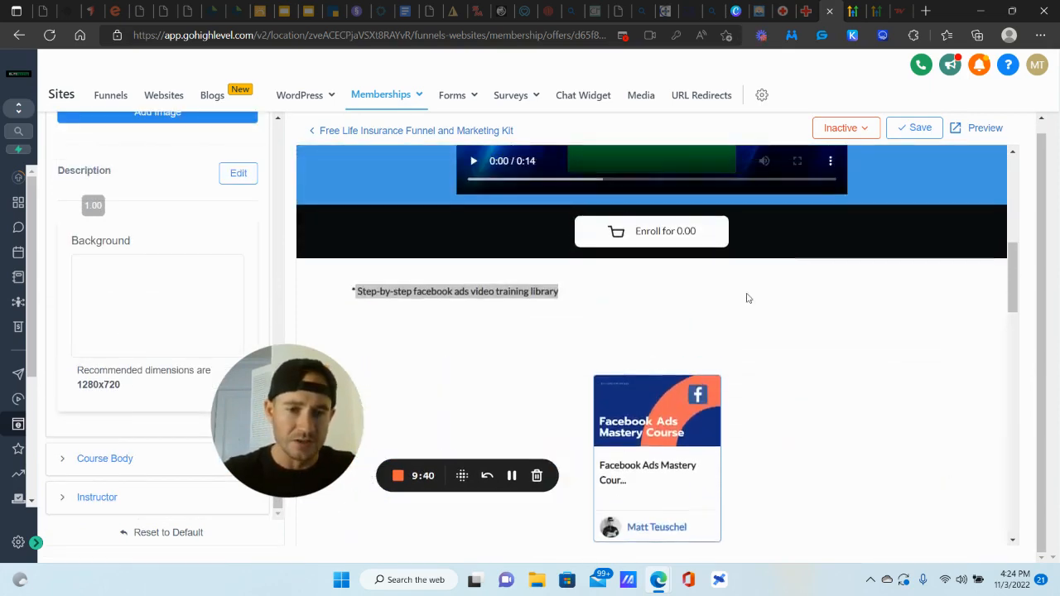
scroll("down", 3)
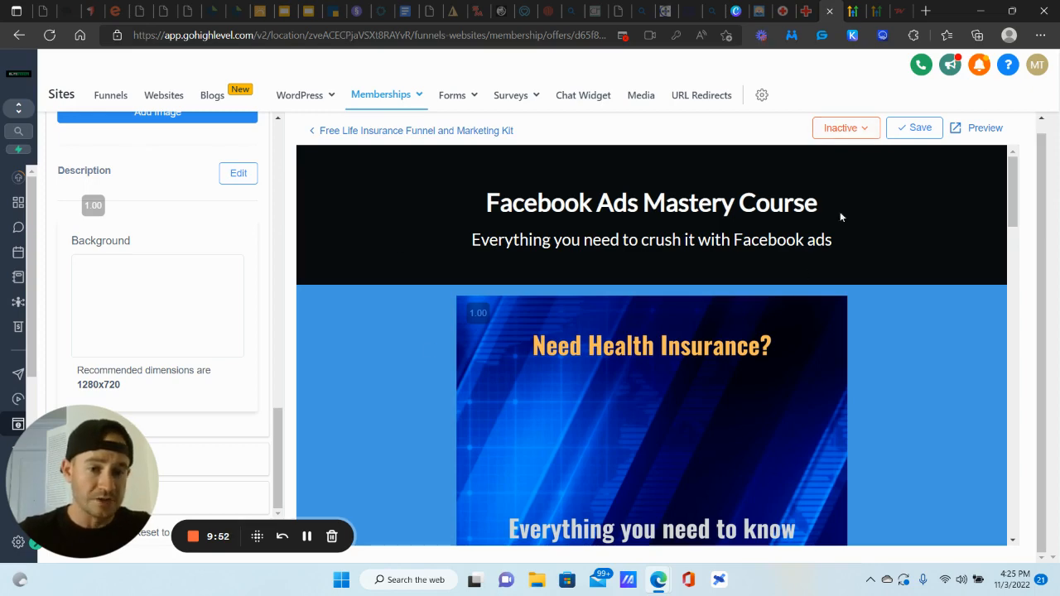
left_click(842, 128)
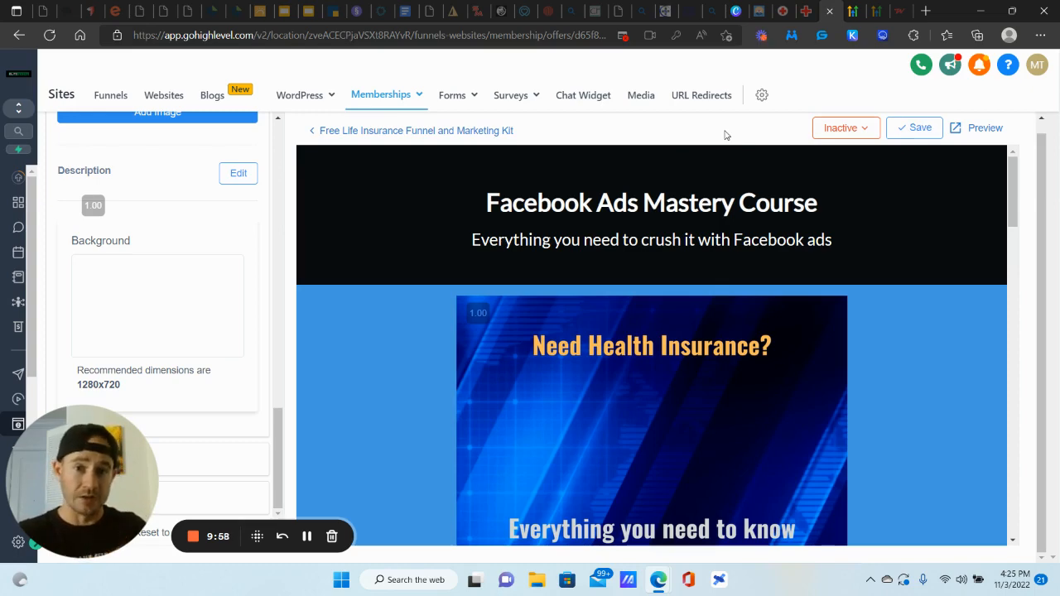
mouse_move(500, 144)
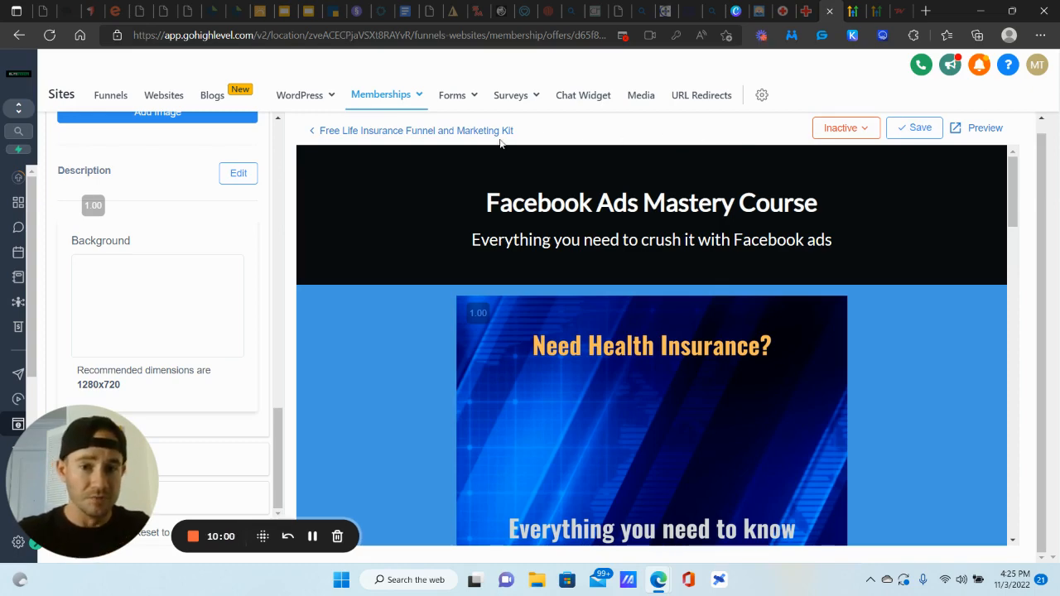
left_click(914, 128)
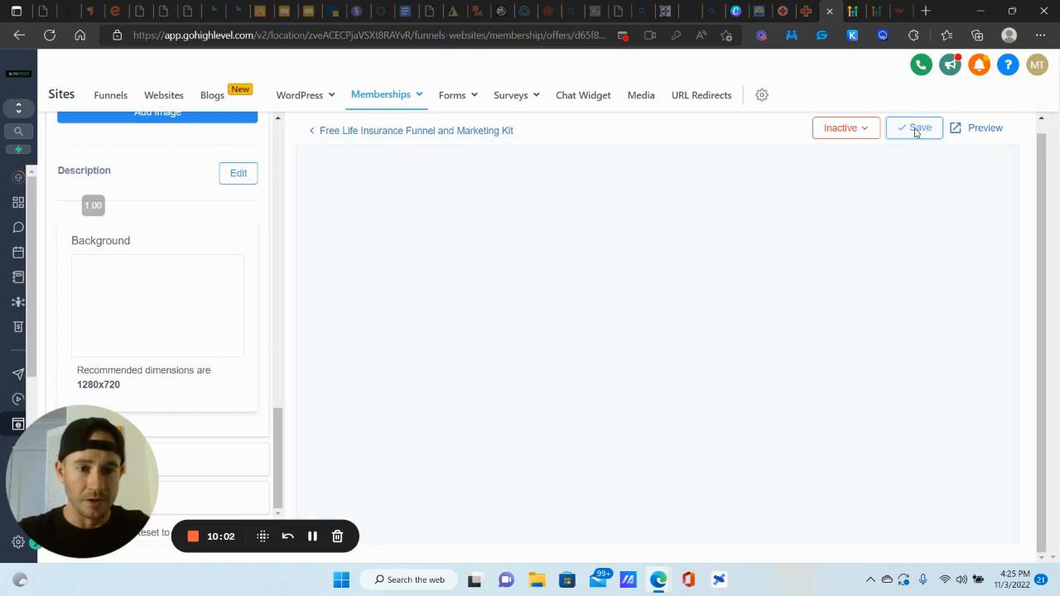
left_click(915, 128)
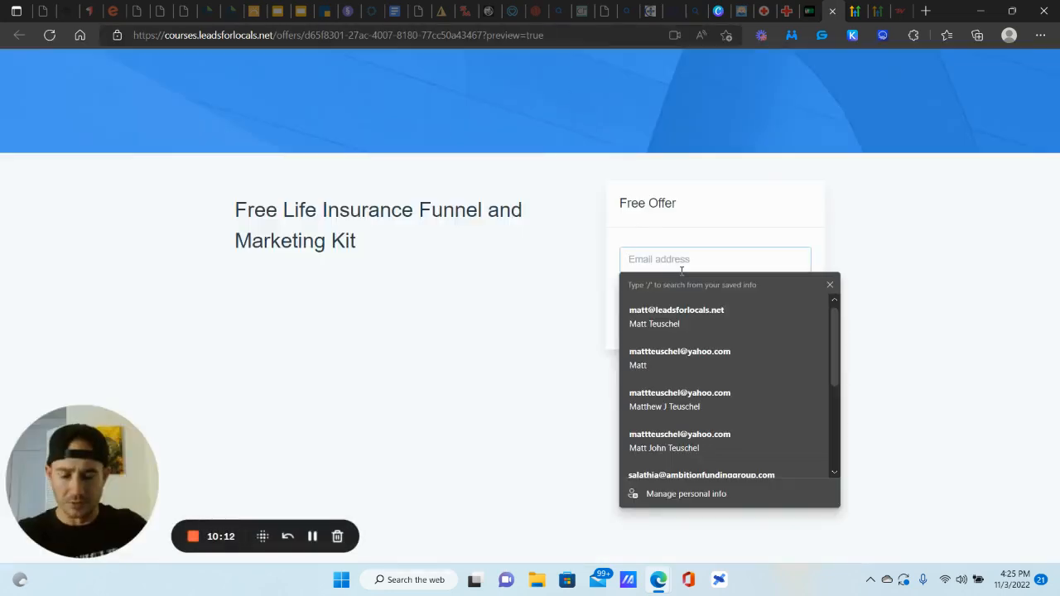
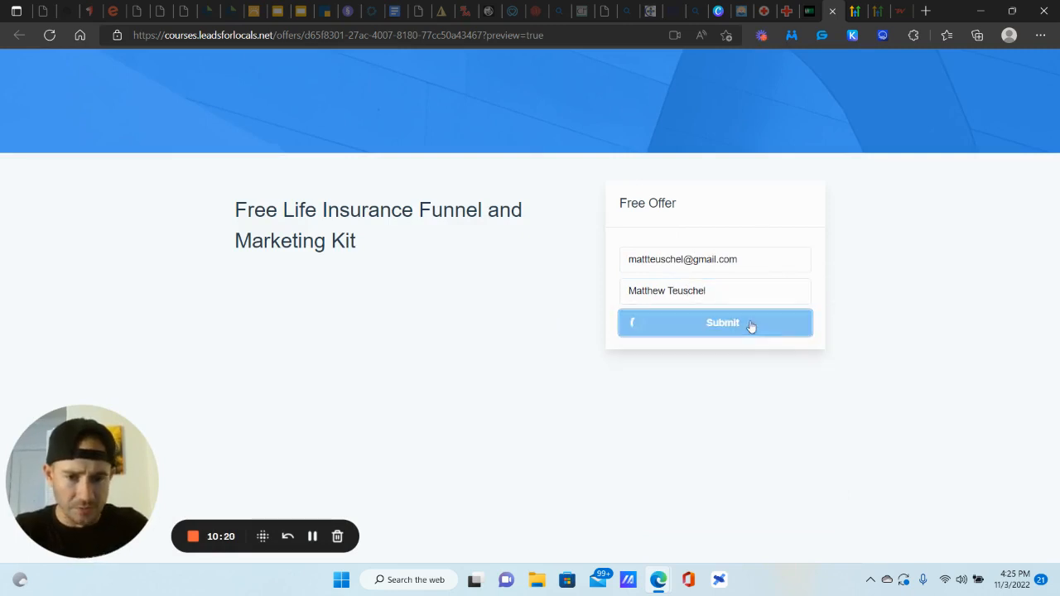
left_click(715, 322)
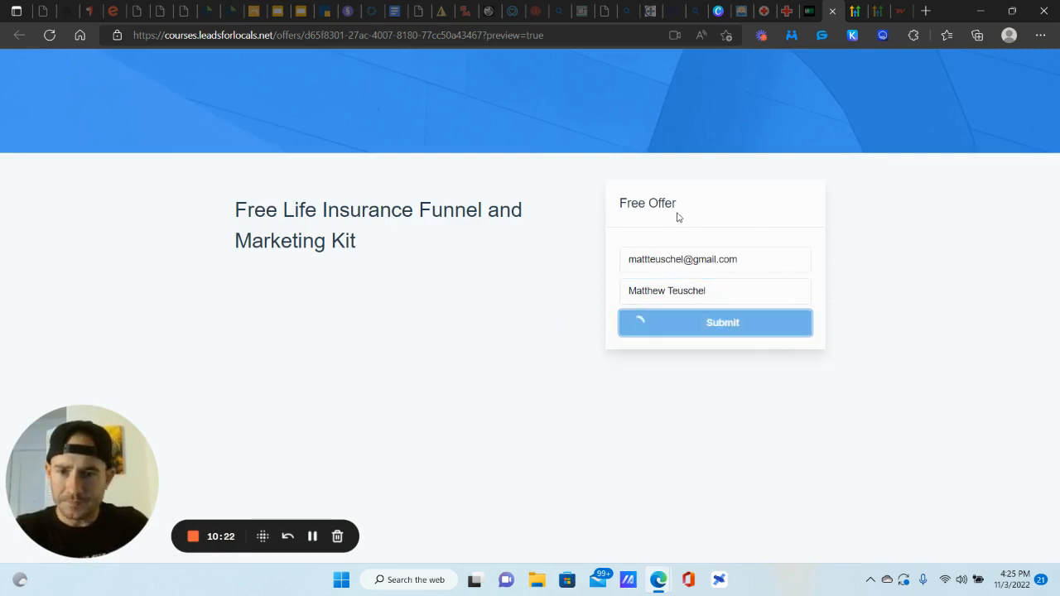
left_click(715, 322)
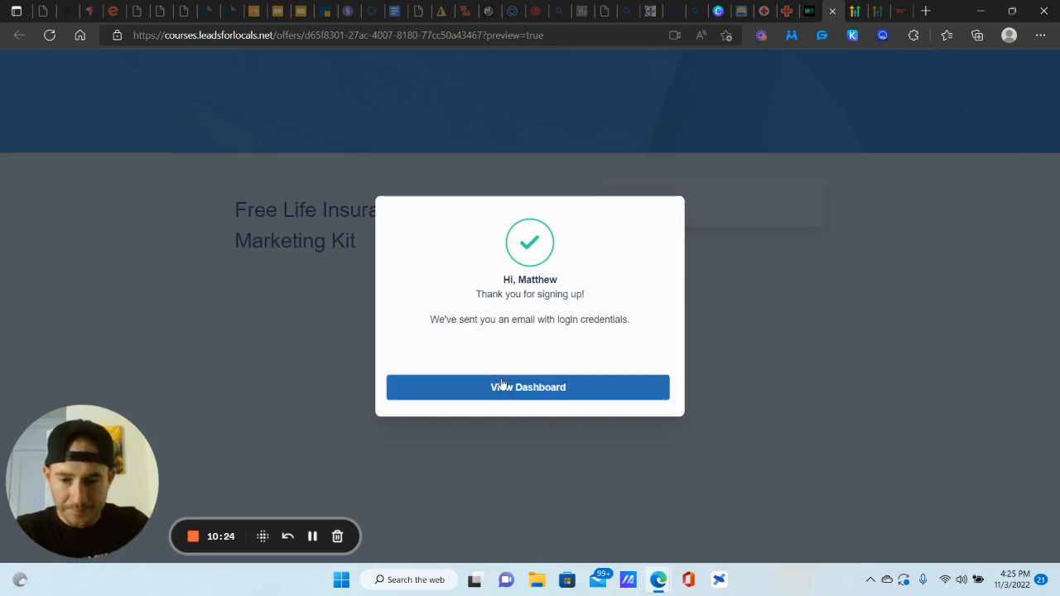
Step: View the Agent Lead Gen Mastery upsell page and cancel its $497.00 checkout
left_click(529, 387)
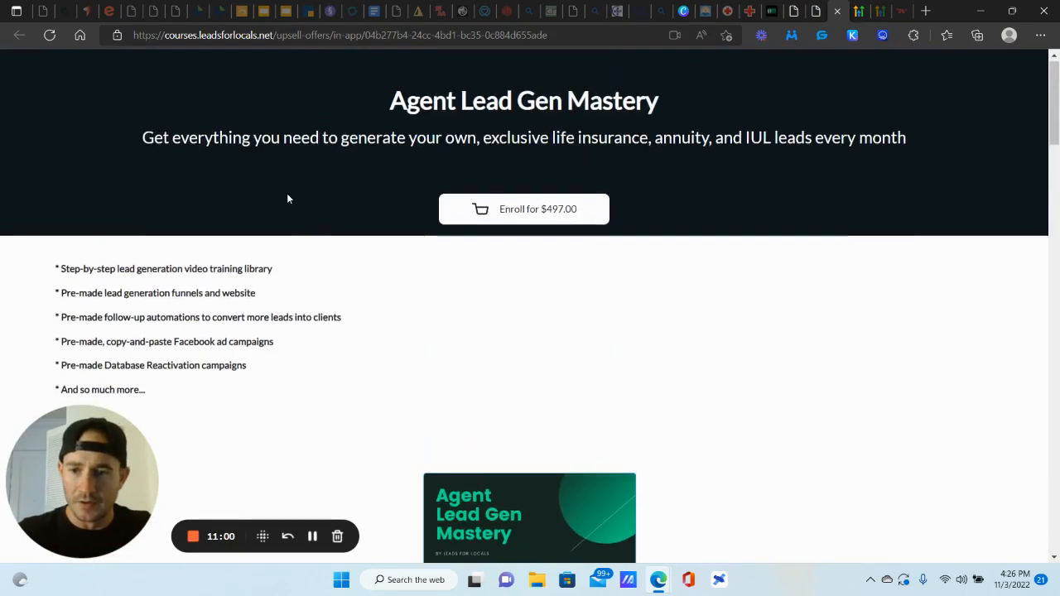
scroll("down", 3)
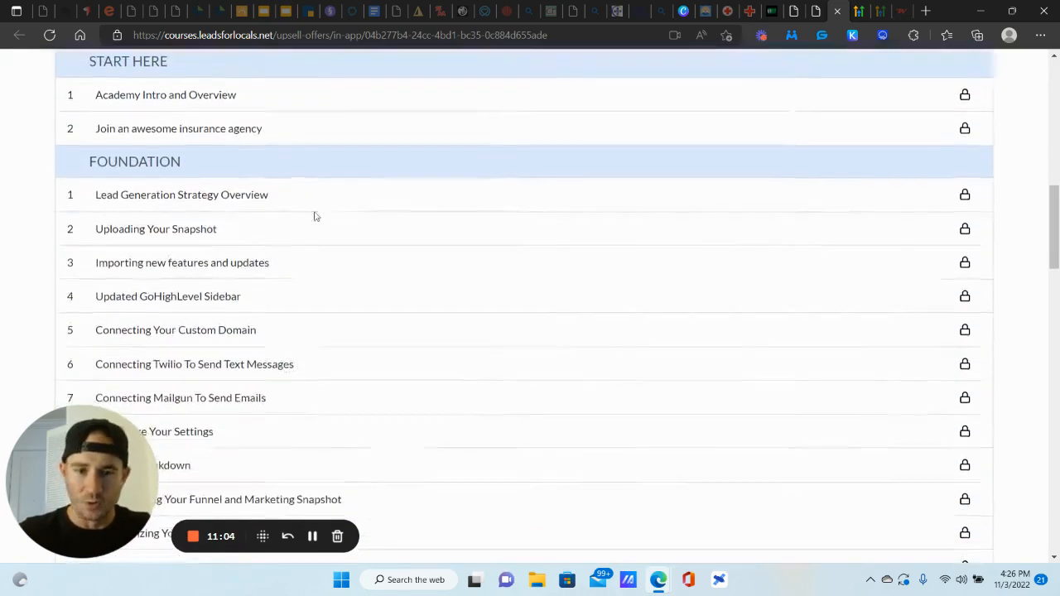
scroll("down", 3)
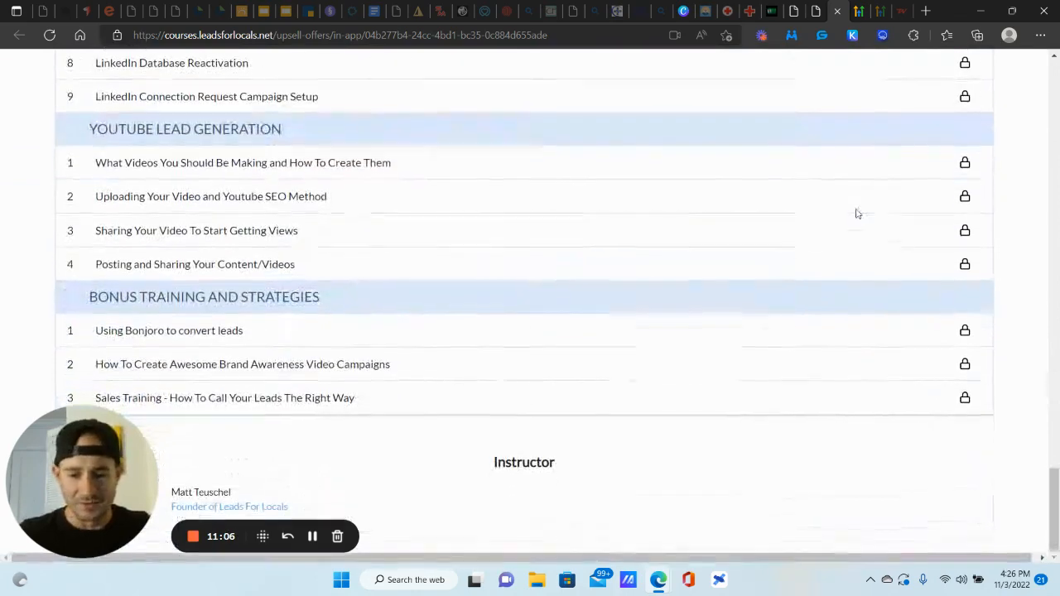
scroll("up", 3)
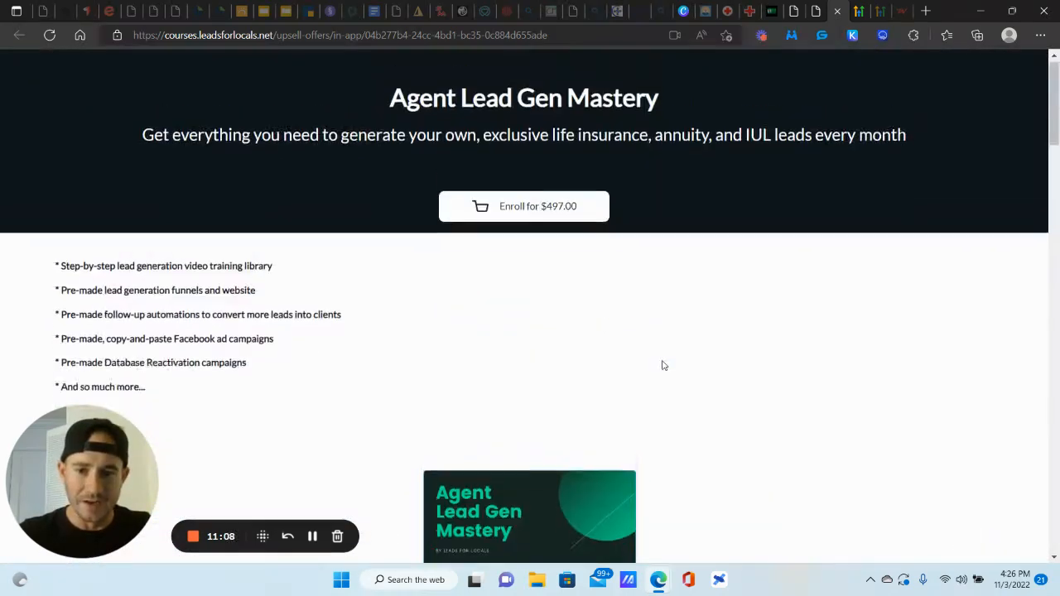
left_click(524, 205)
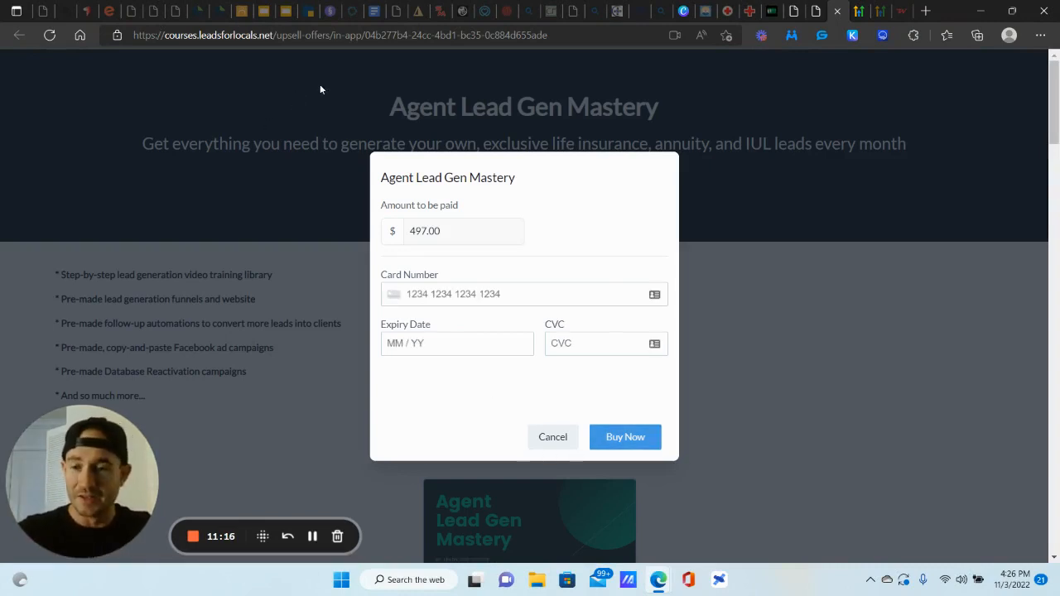
left_click(553, 437)
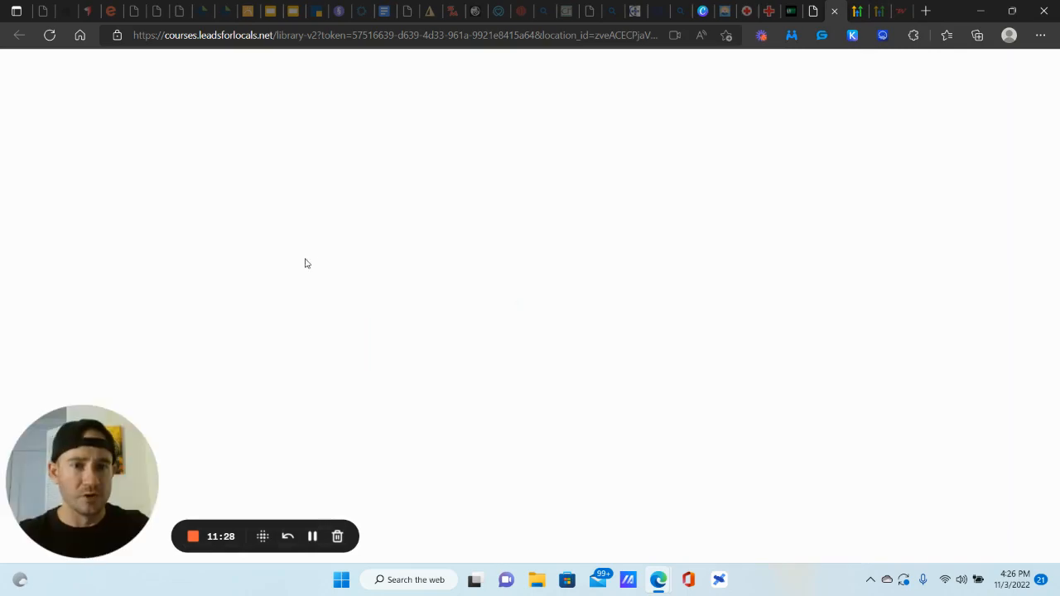
Step: Close the preview and HighLevel Support Portal browser tabs
left_click(835, 11)
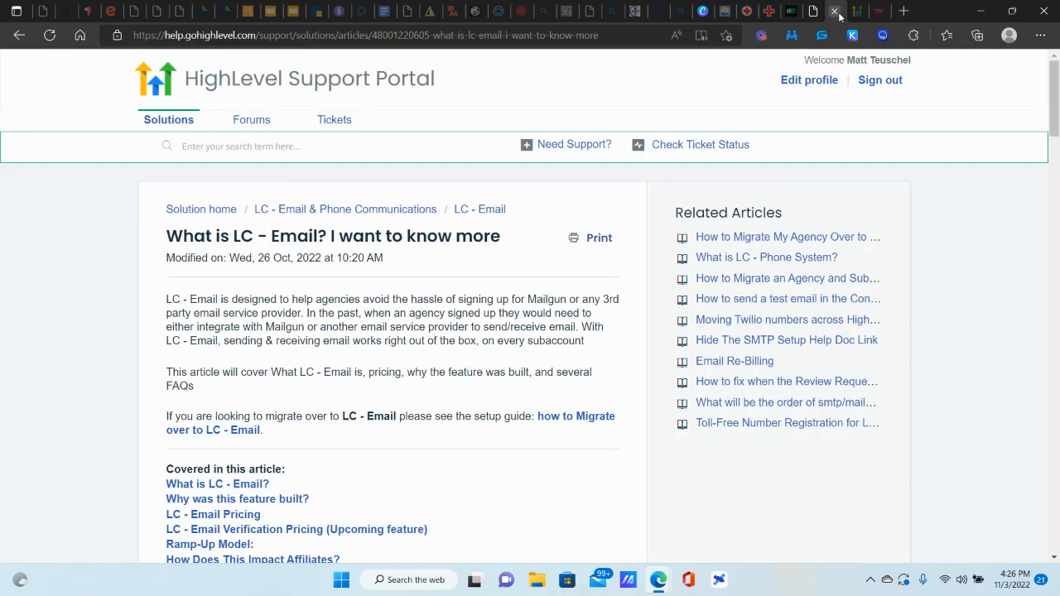
left_click(835, 10)
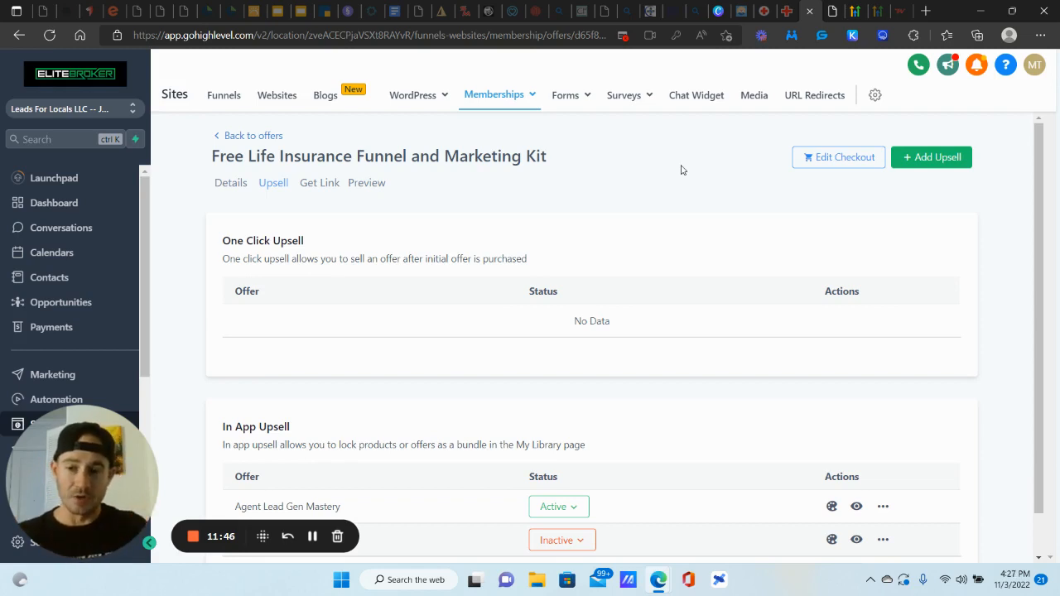
mouse_move(704, 208)
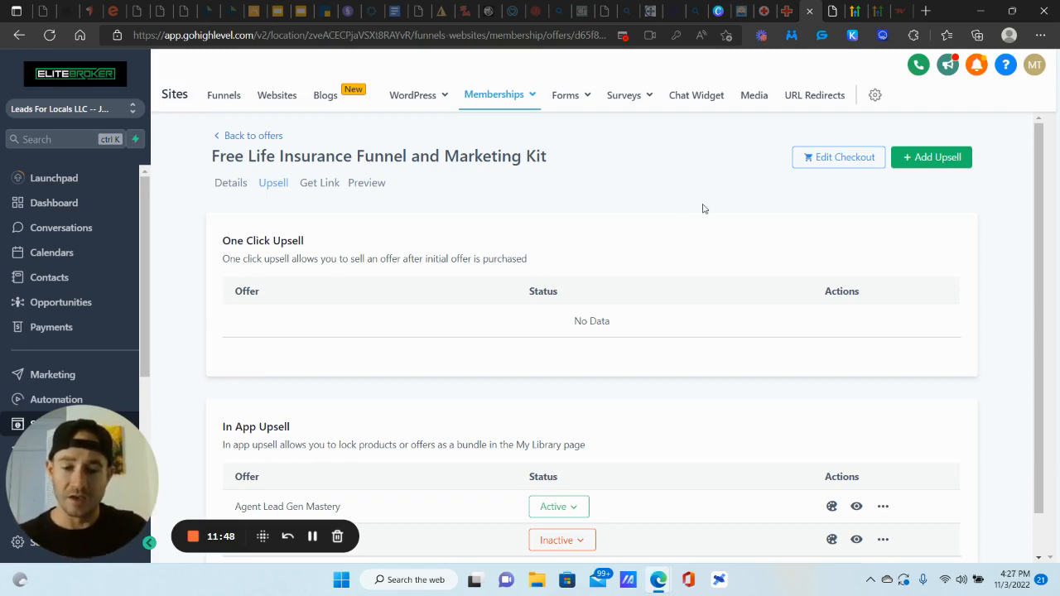
Step: Delete the Facebook Ads Mastery Course upsell, then open and dismiss Add Upsell
scroll("down", 3)
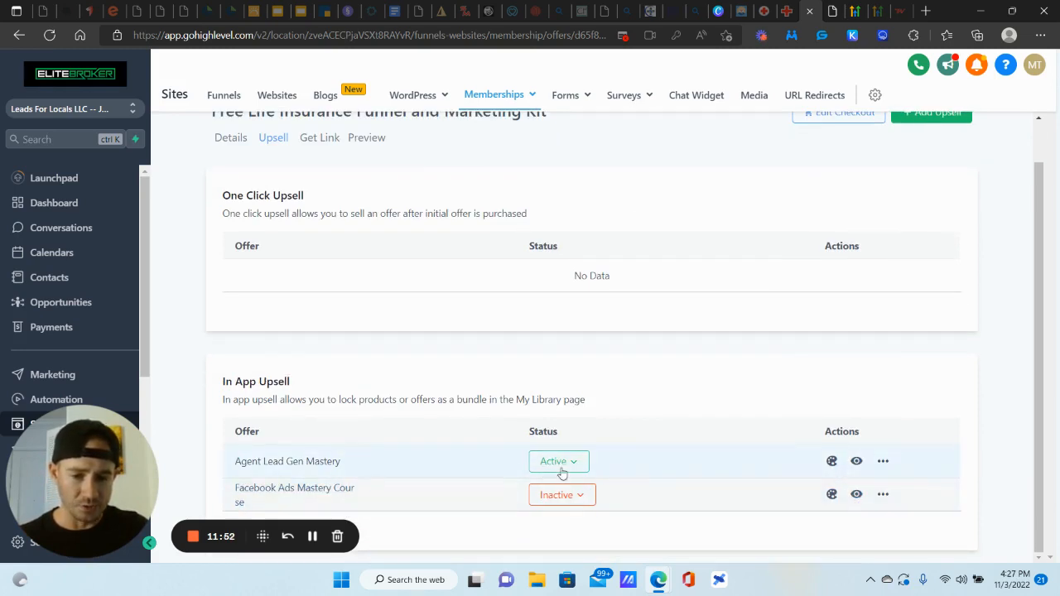
left_click(883, 494)
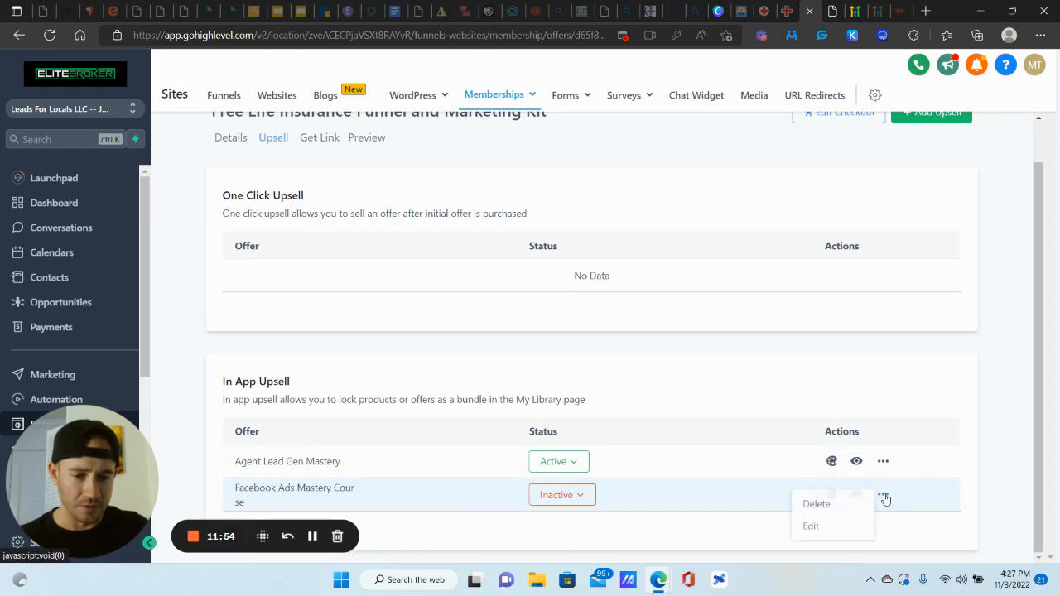
left_click(816, 503)
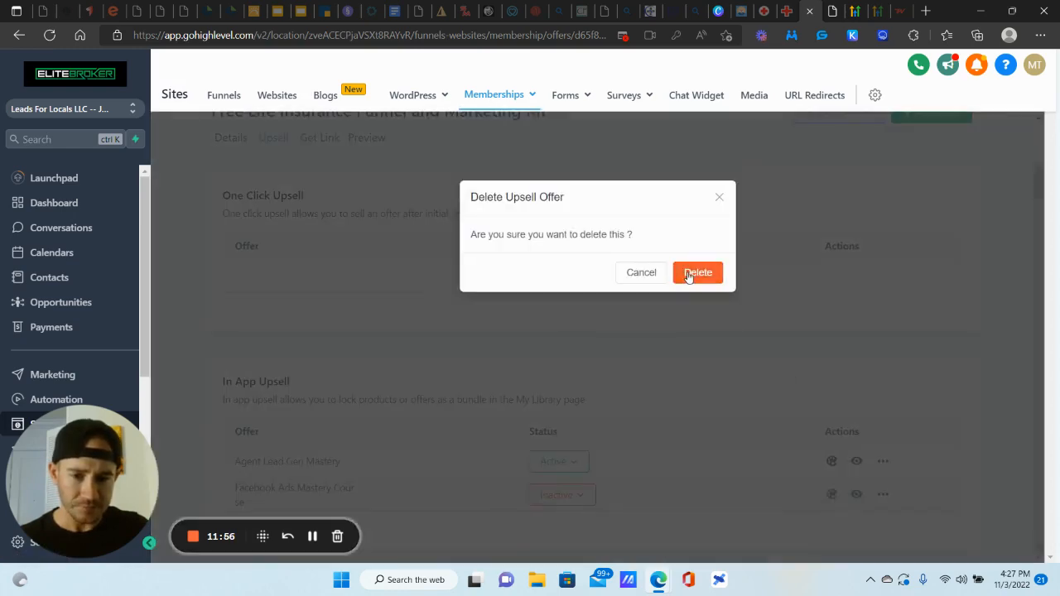
left_click(698, 273)
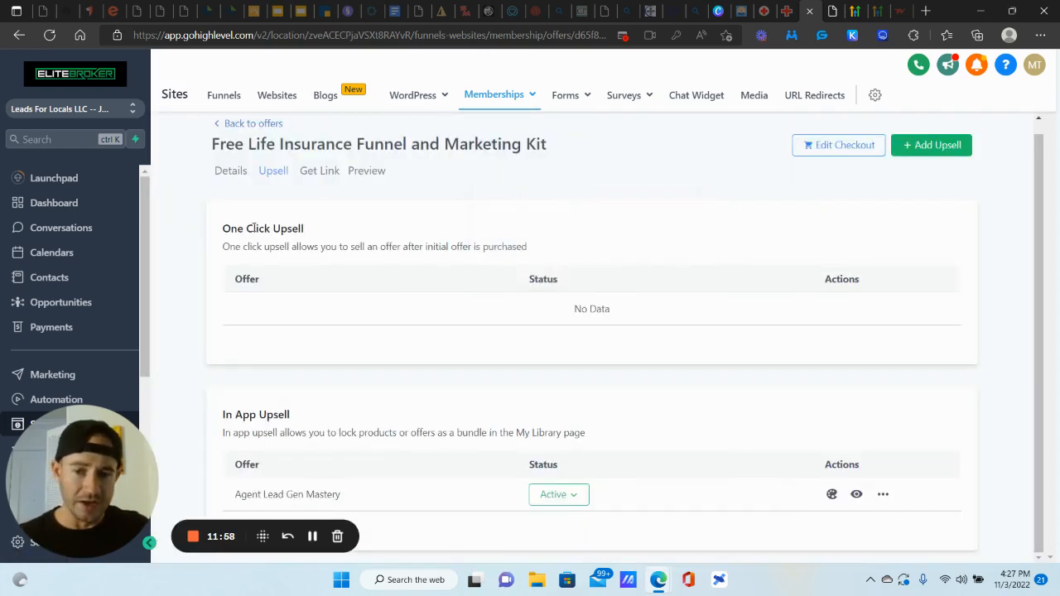
left_click(931, 145)
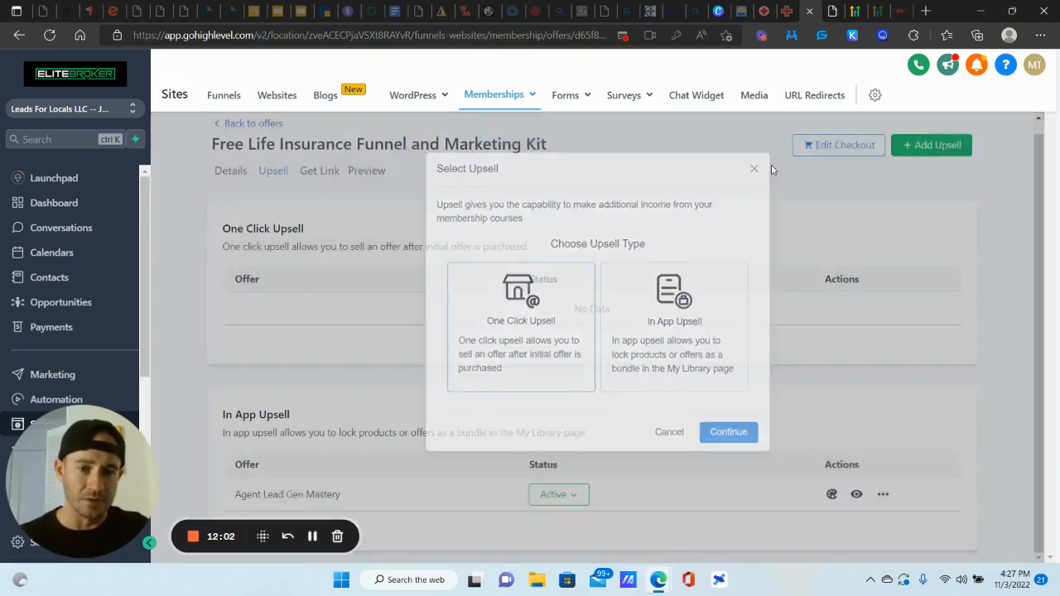
left_click(753, 169)
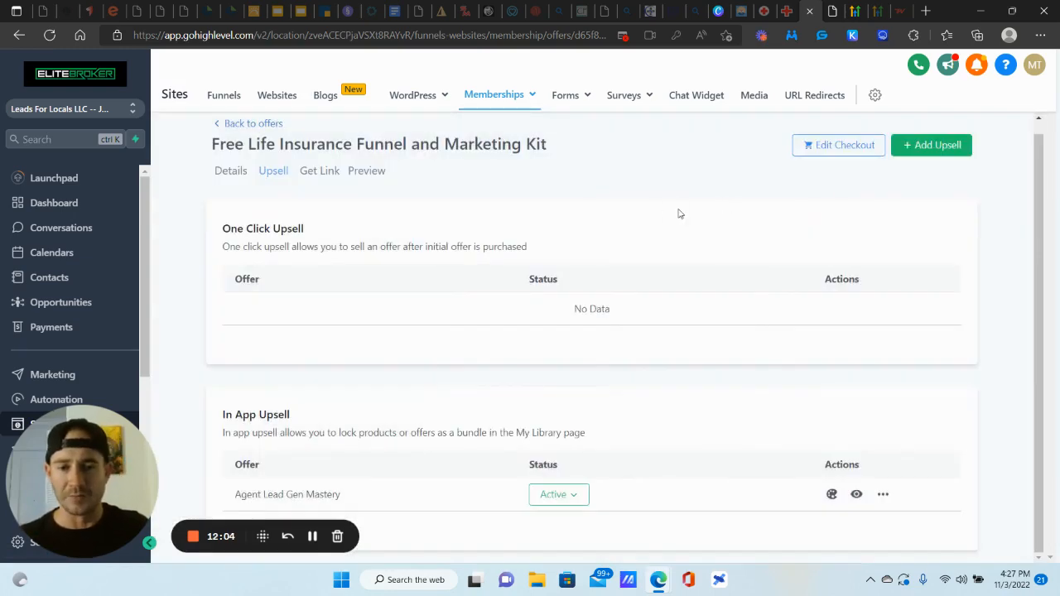